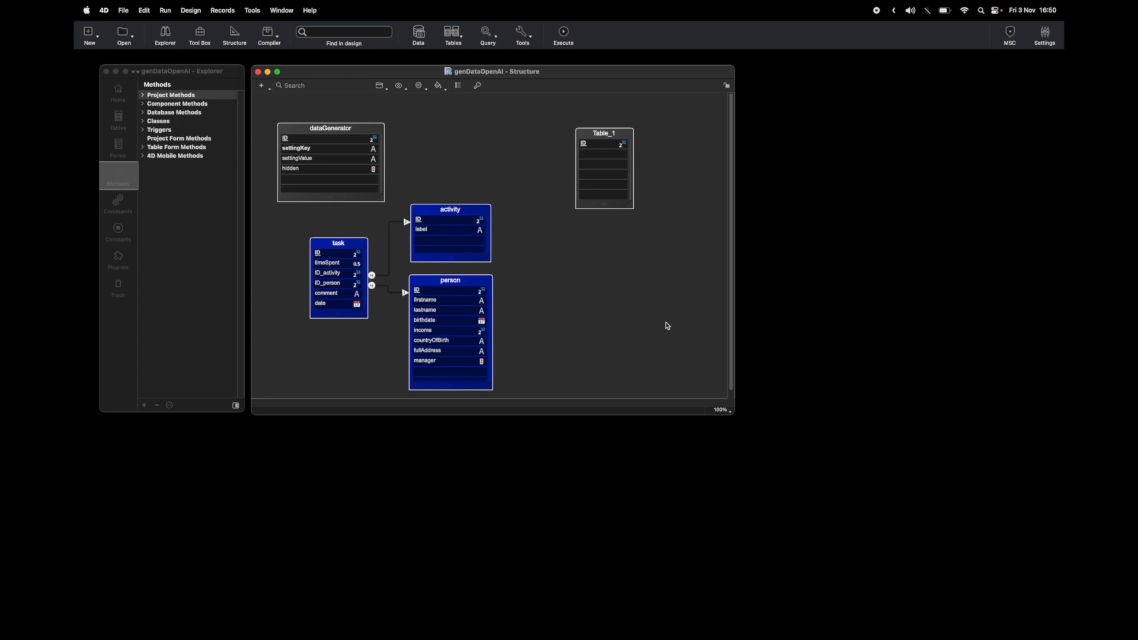
Step: Bring up the Design menu options that include launching Qodly Studio
click(450, 280)
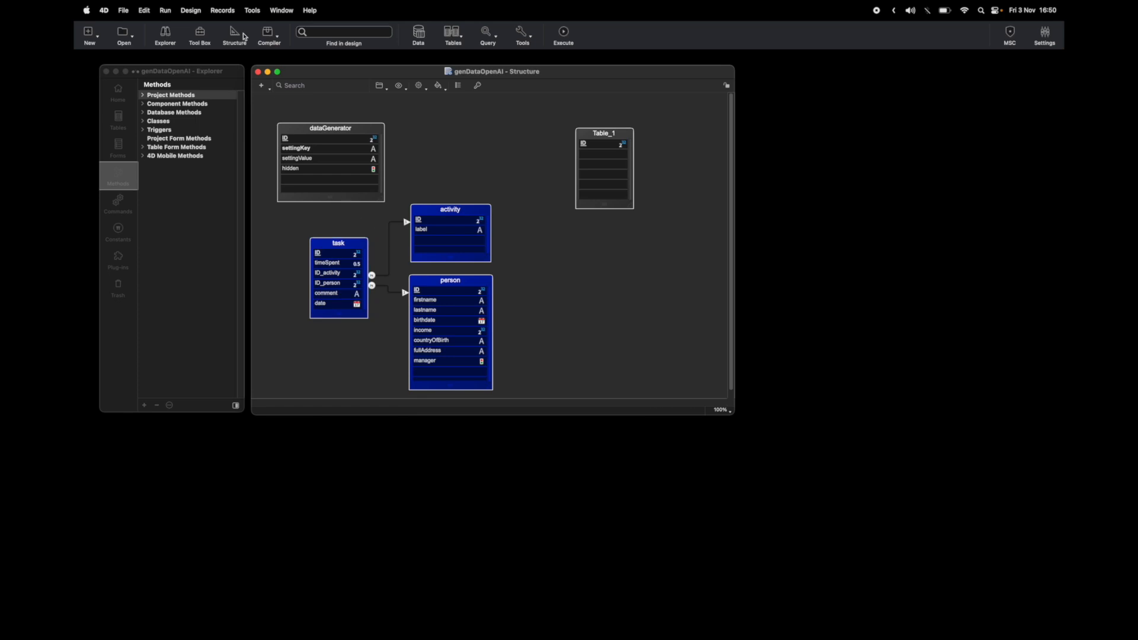
click(190, 10)
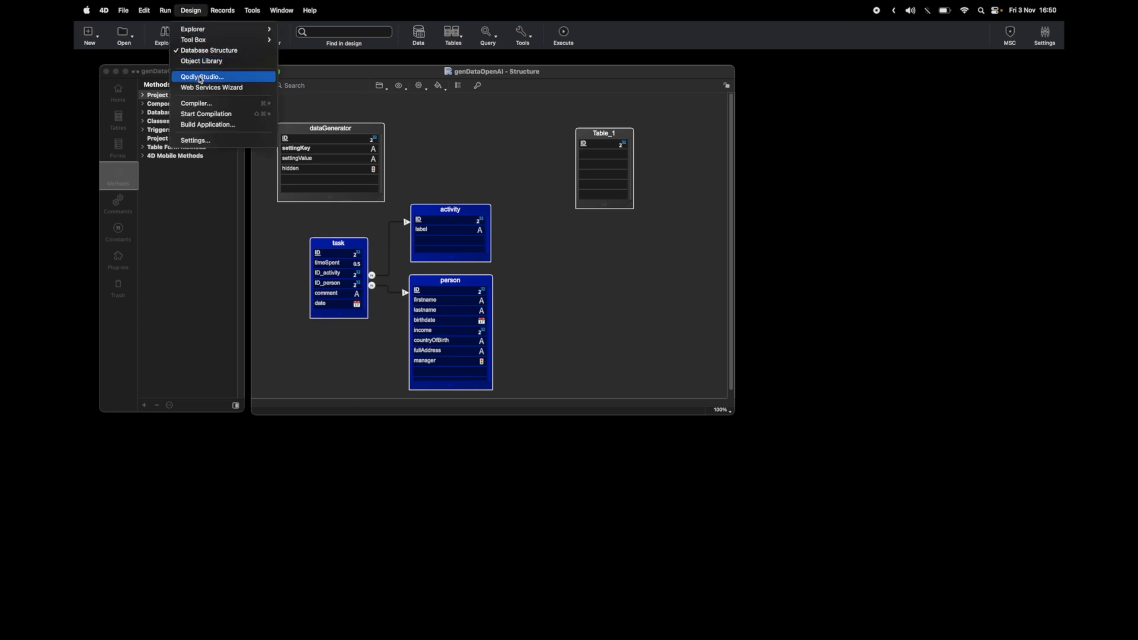
Step: Launch Qodly Studio for genDataOpenAI, maximize it and preview the running web app
click(201, 77)
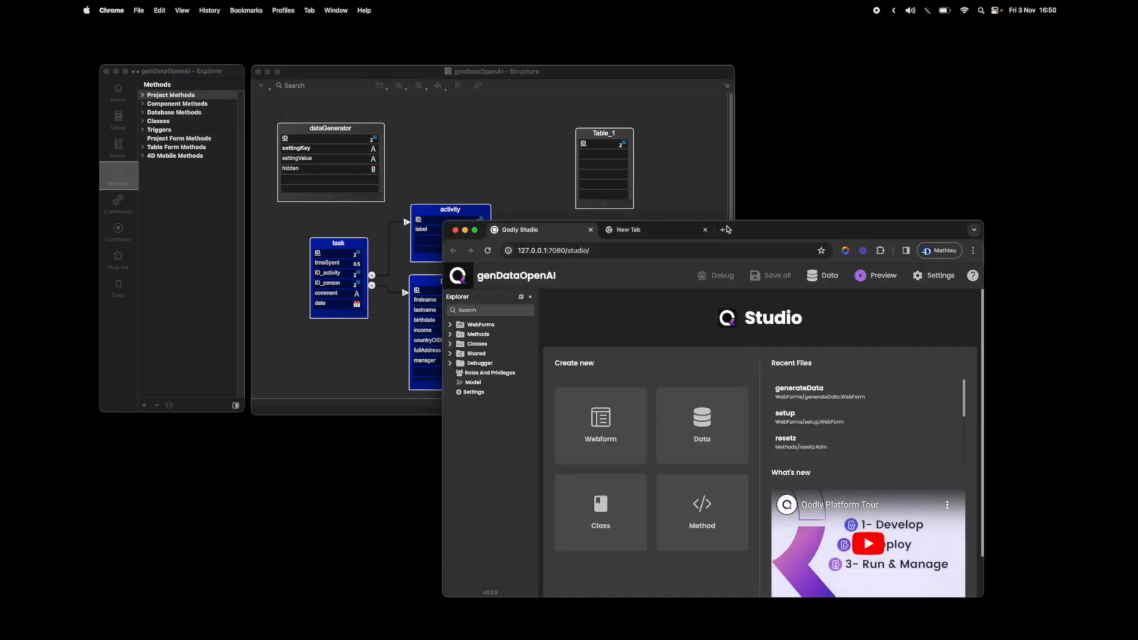
click(704, 229)
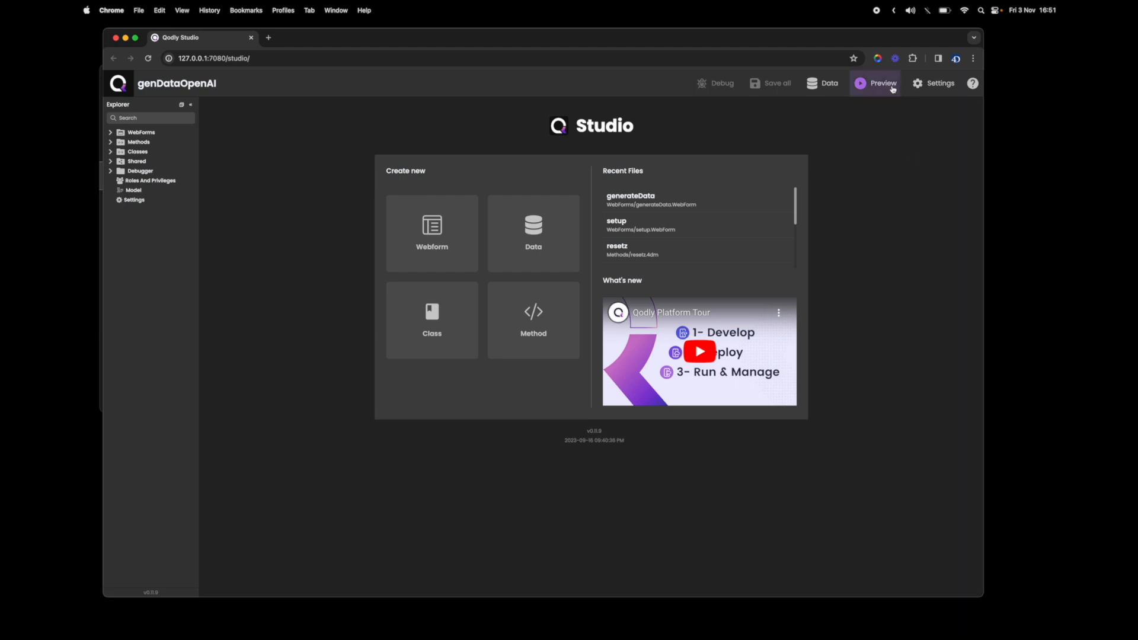
click(880, 83)
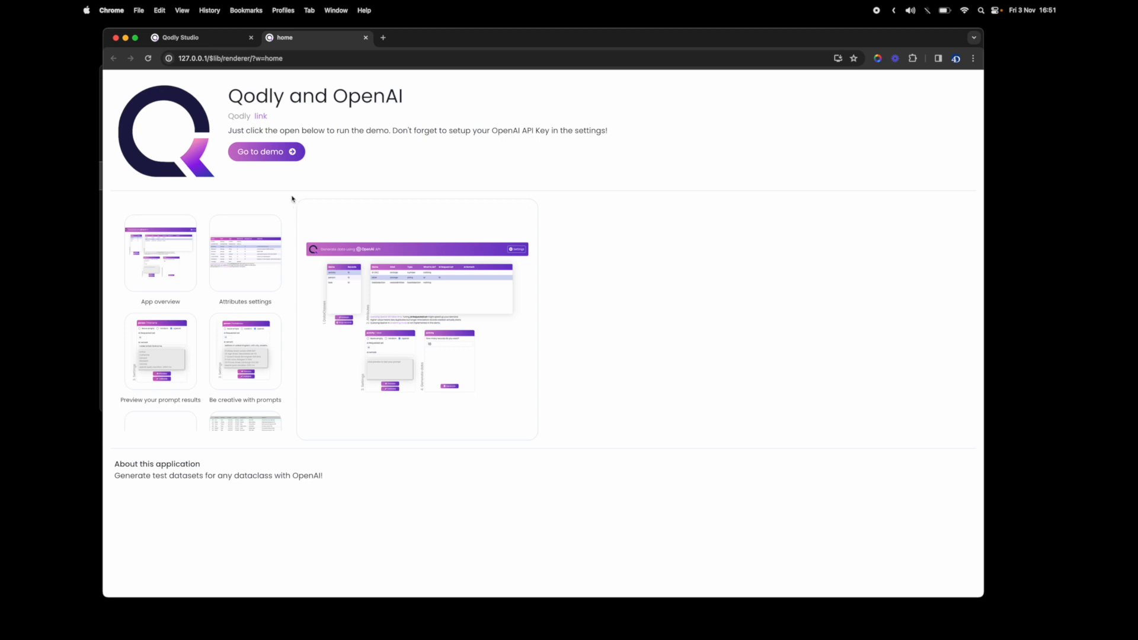
Step: Enter the demo, show the OpenAI_APIKey setting and follow the 'get it here' link
click(260, 152)
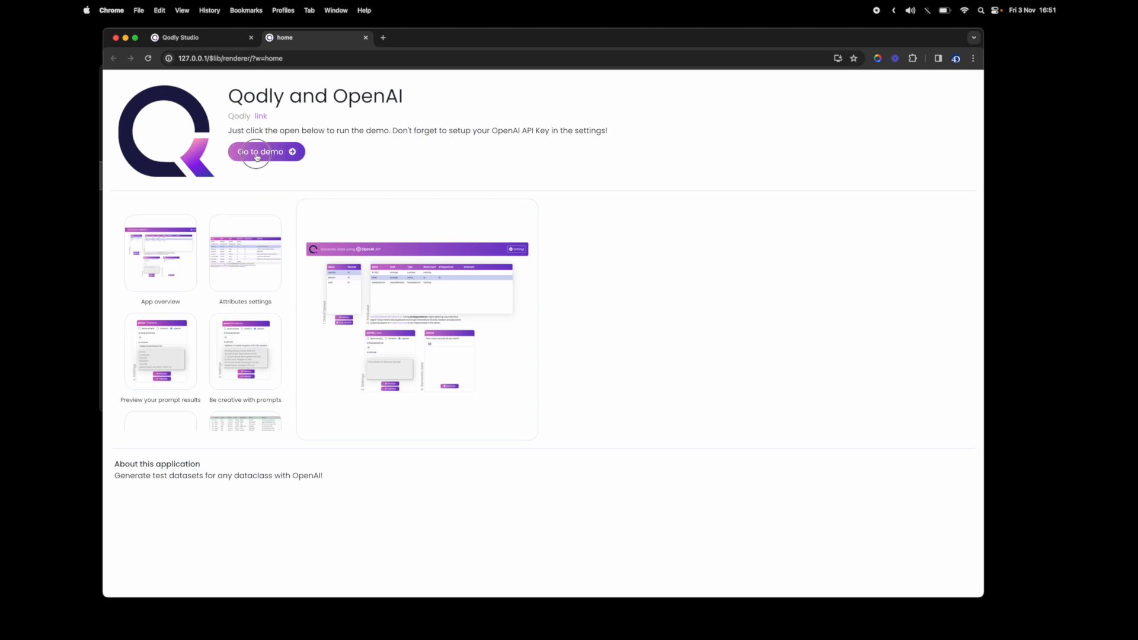
click(266, 150)
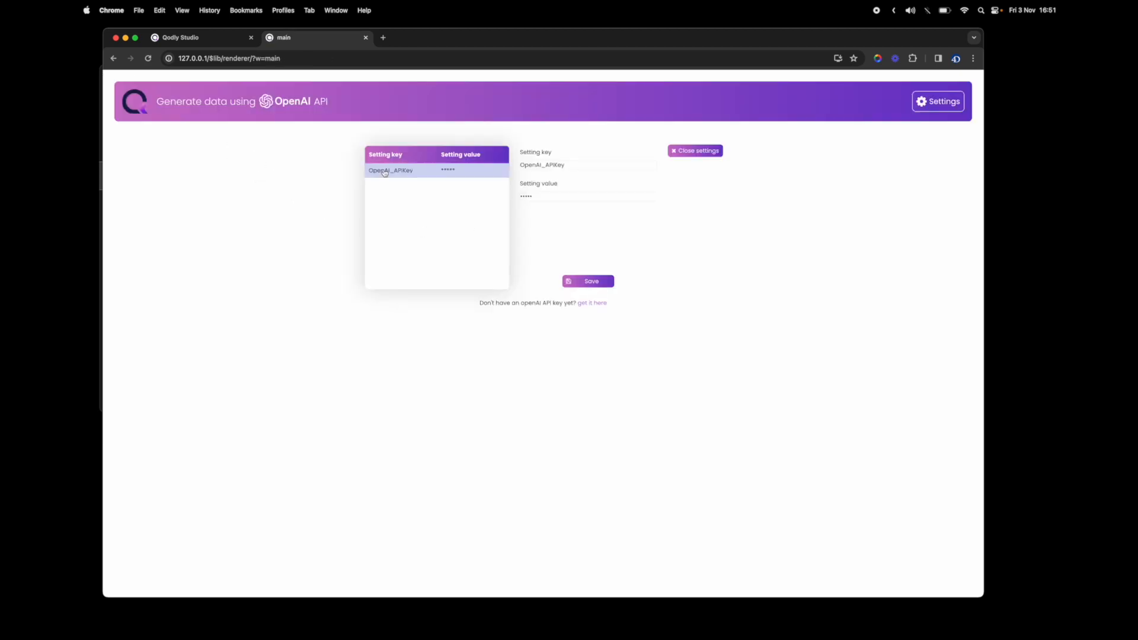
mouse_move(311, 269)
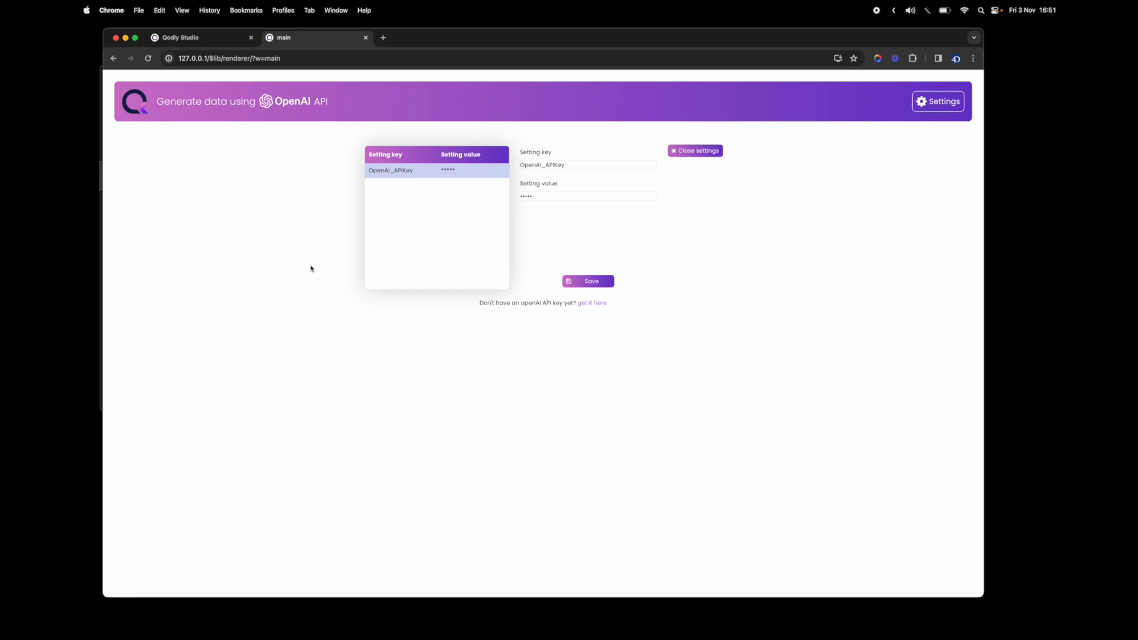
mouse_move(686, 299)
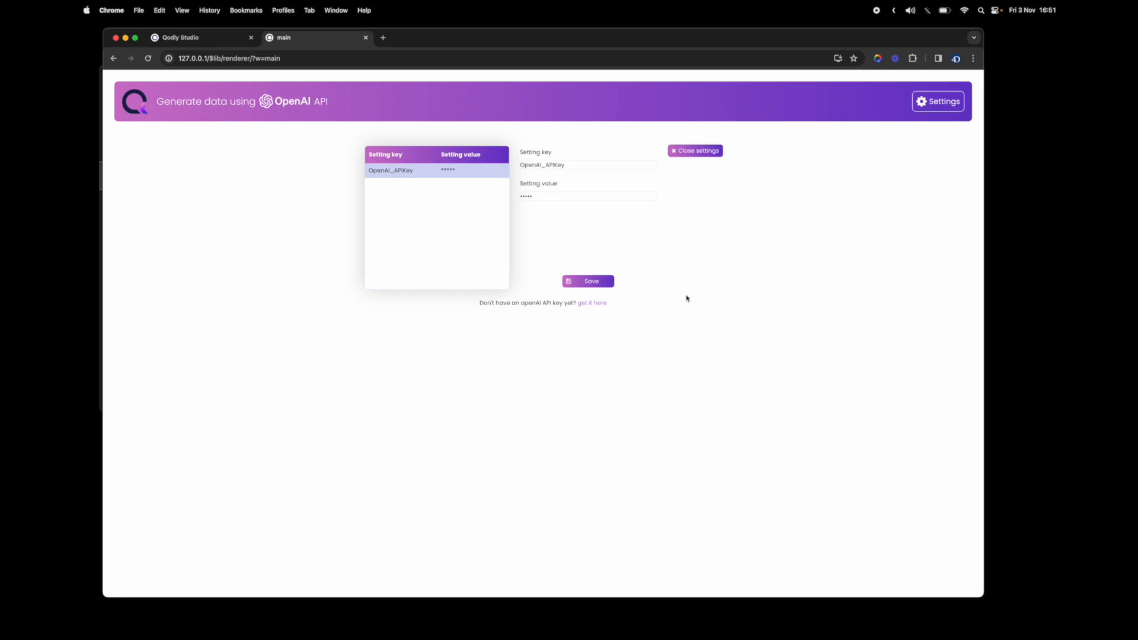
click(592, 302)
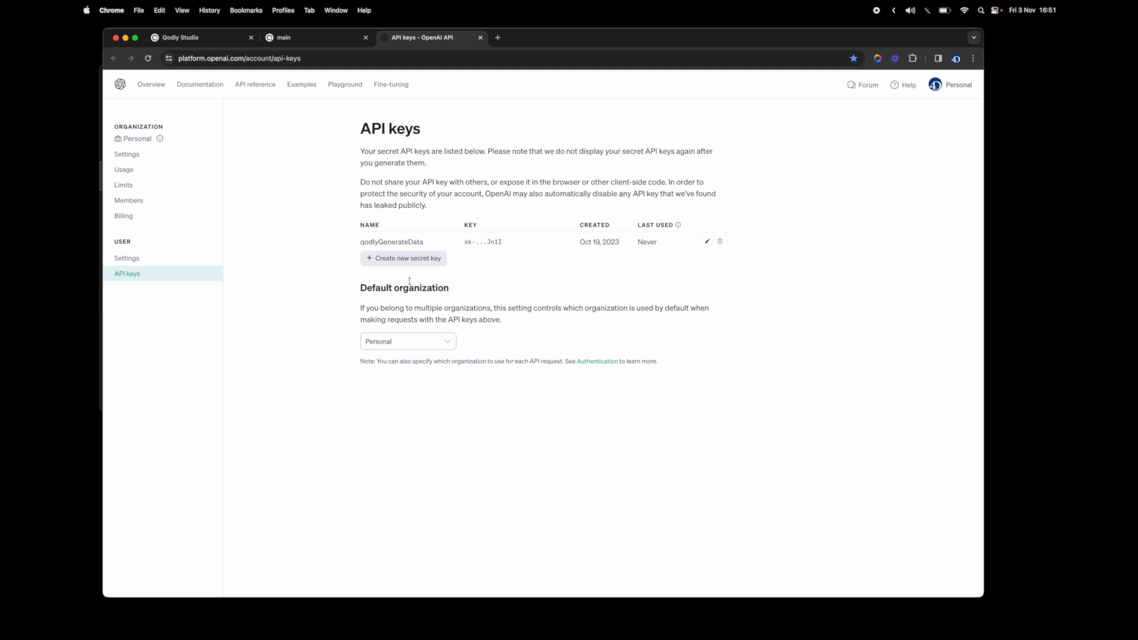
Step: Create a new secret API key on the OpenAI platform
click(283, 37)
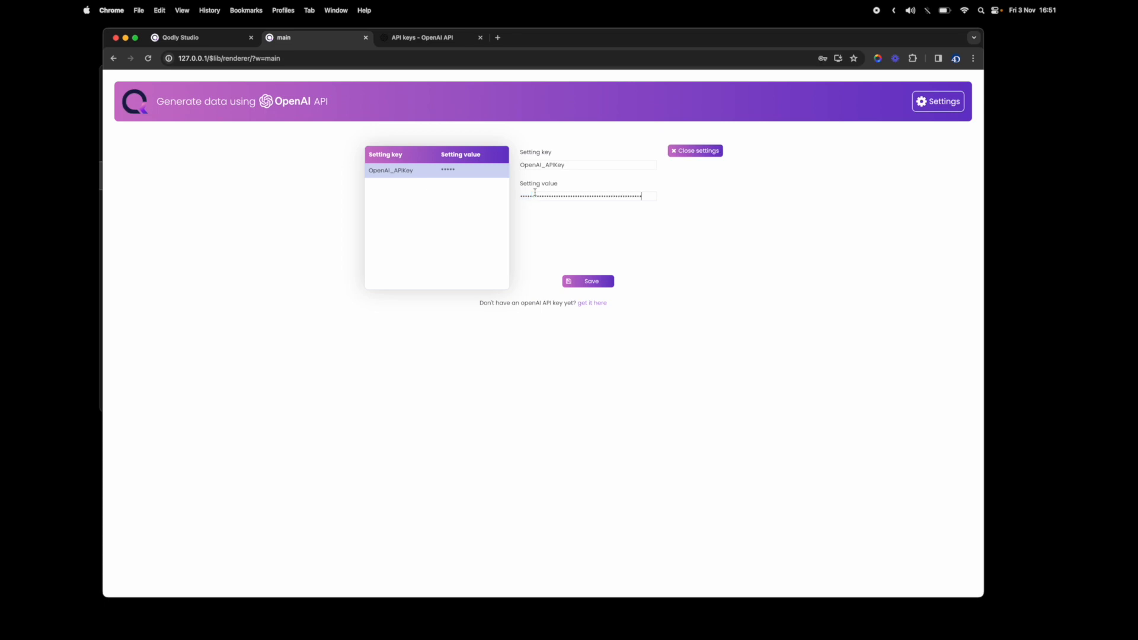
Step: Save the OpenAI_APIKey value and close the settings
click(588, 281)
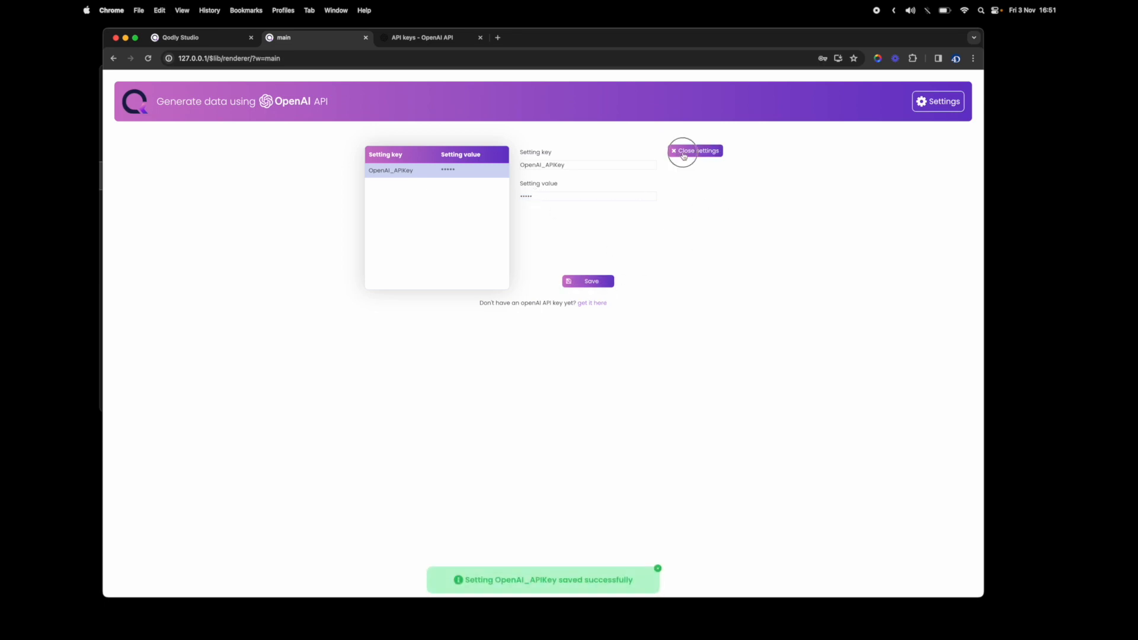
click(695, 151)
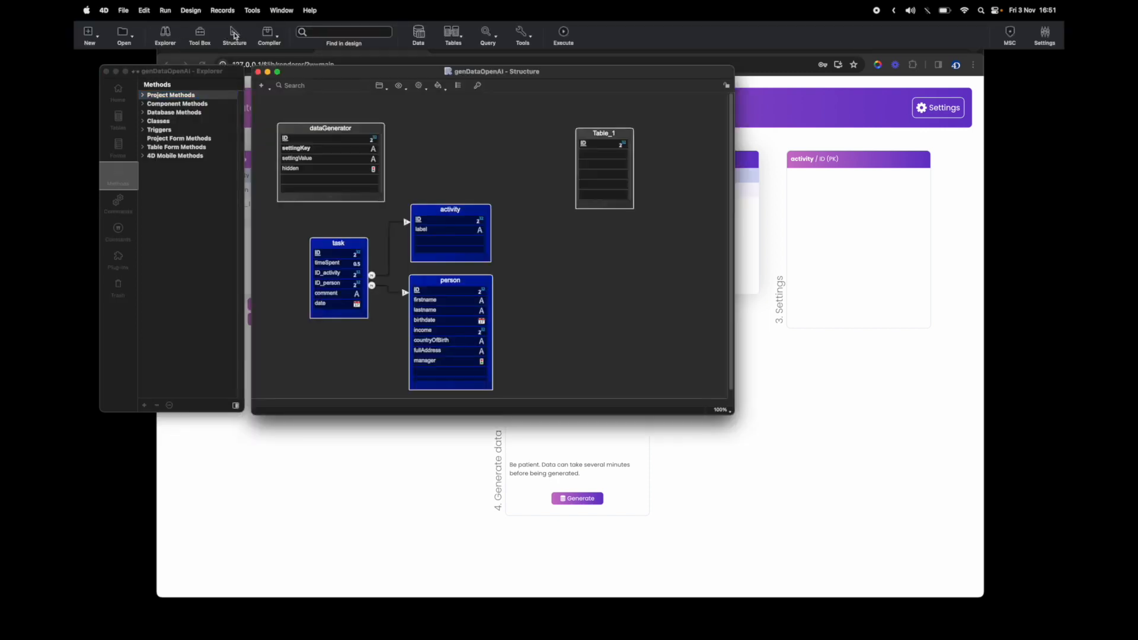
Step: Delete Table_1 from the genDataOpenAI structure via its context menu
click(589, 134)
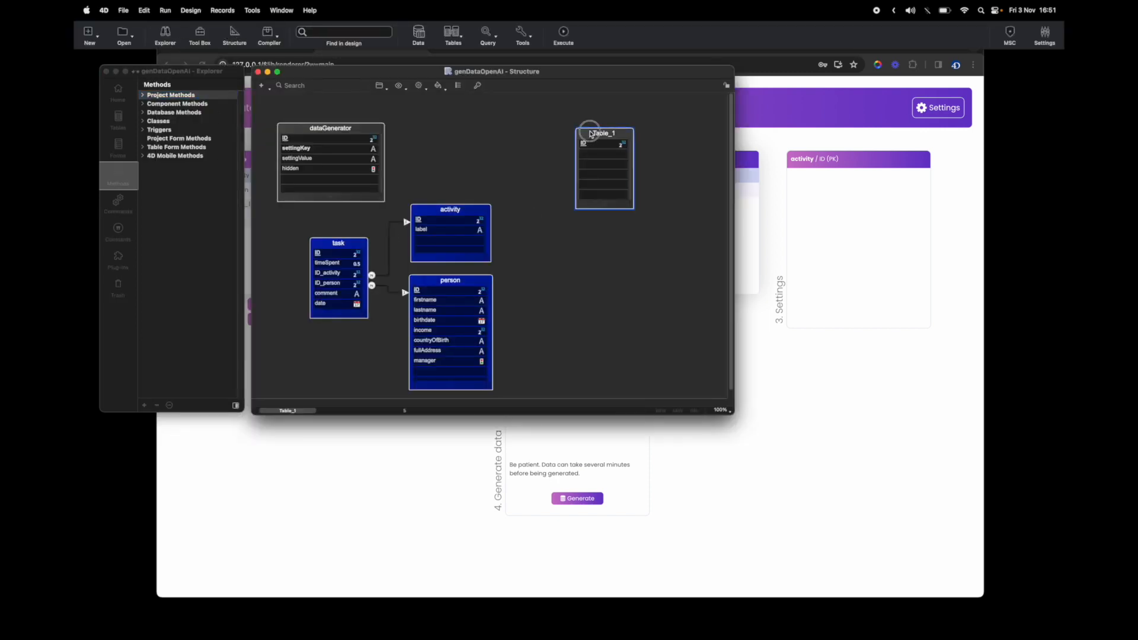
drag(605, 134, 574, 145)
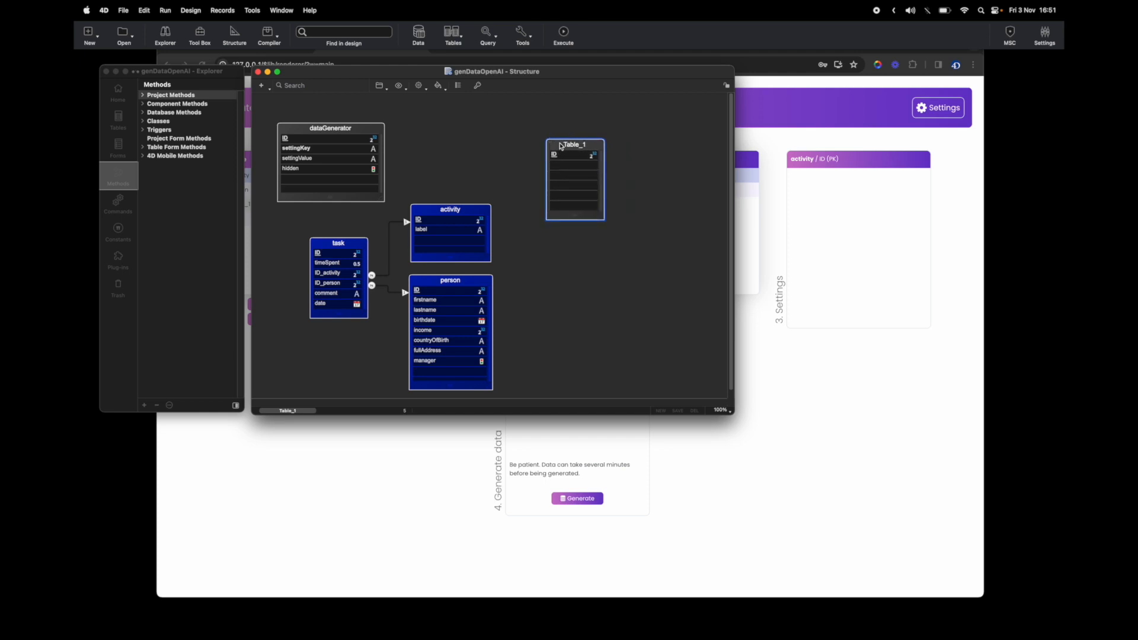
right_click(574, 144)
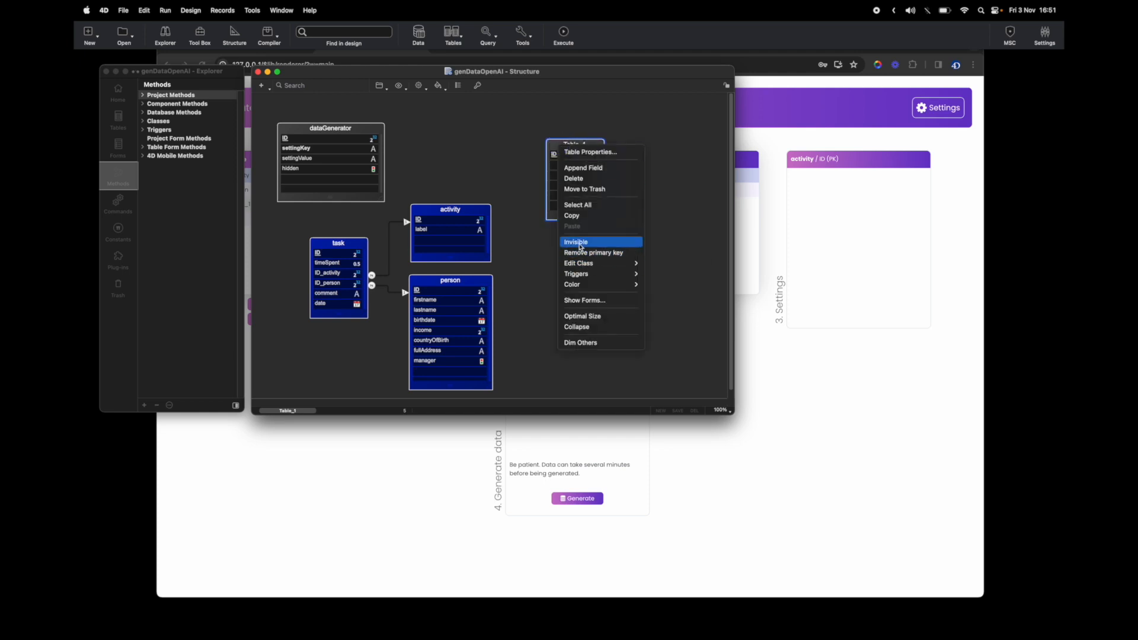
mouse_move(574, 178)
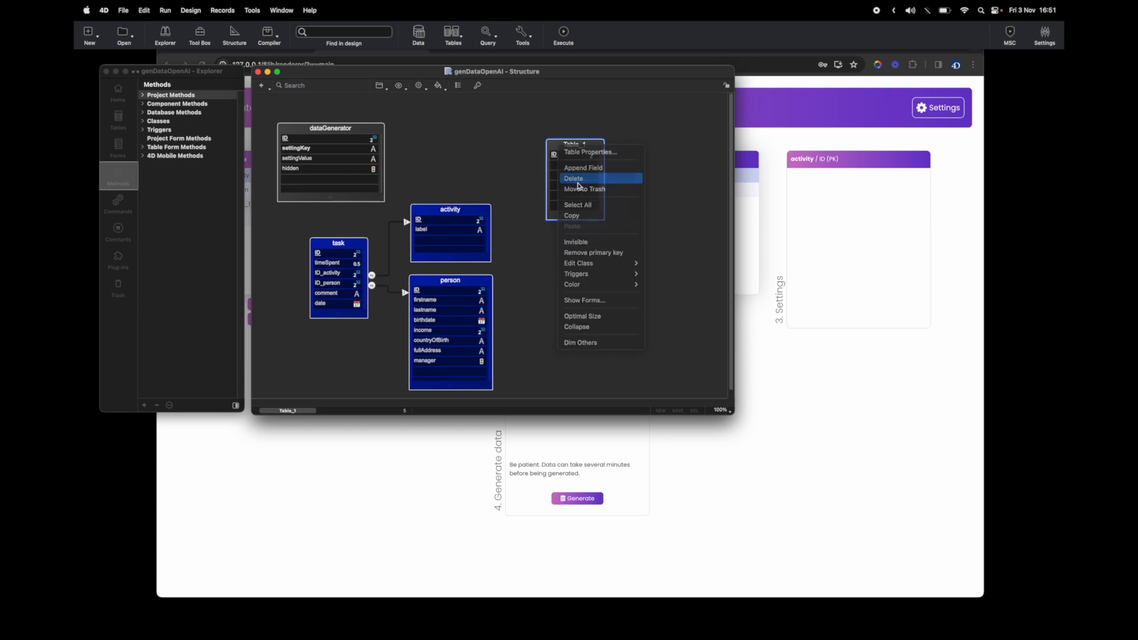
click(574, 178)
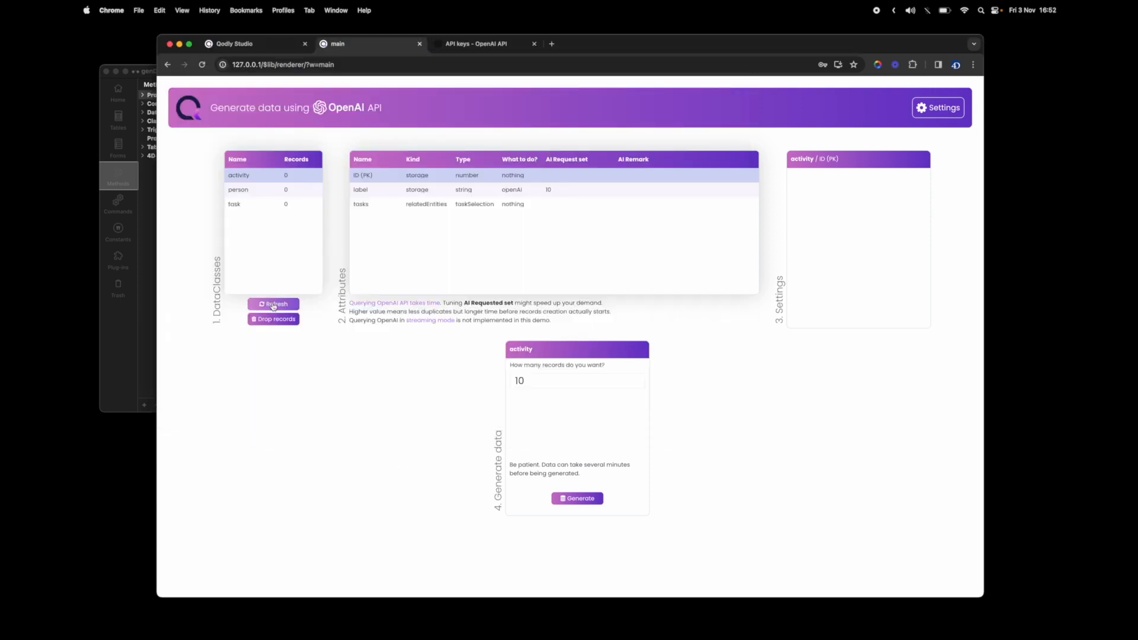
mouse_move(279, 224)
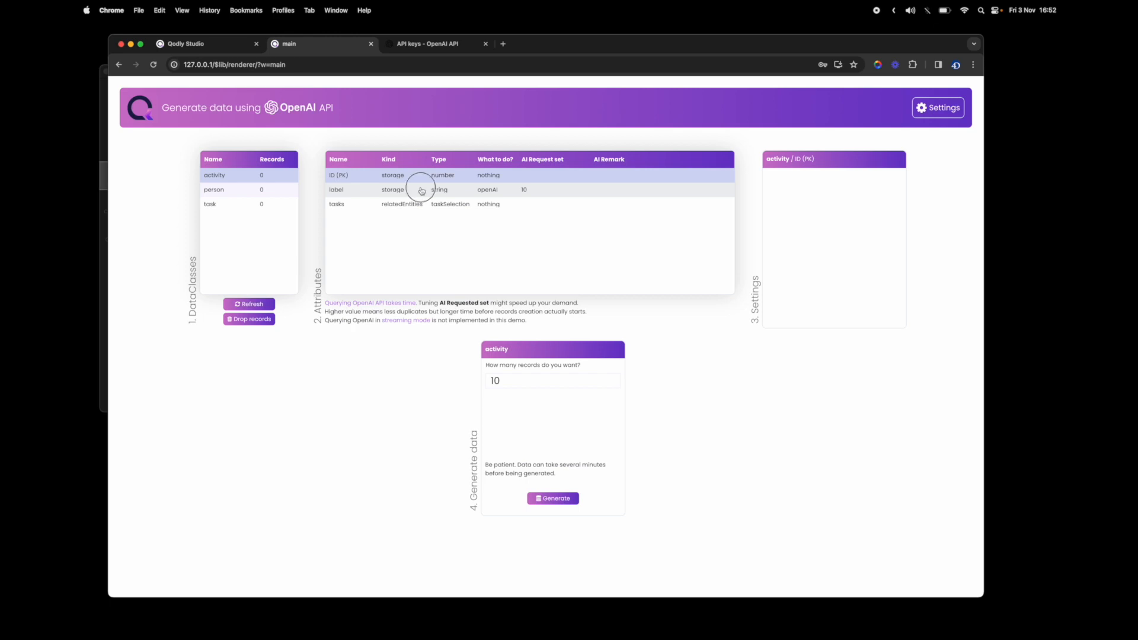
Step: Show the generation settings for the activity dataclass's label attribute
click(336, 190)
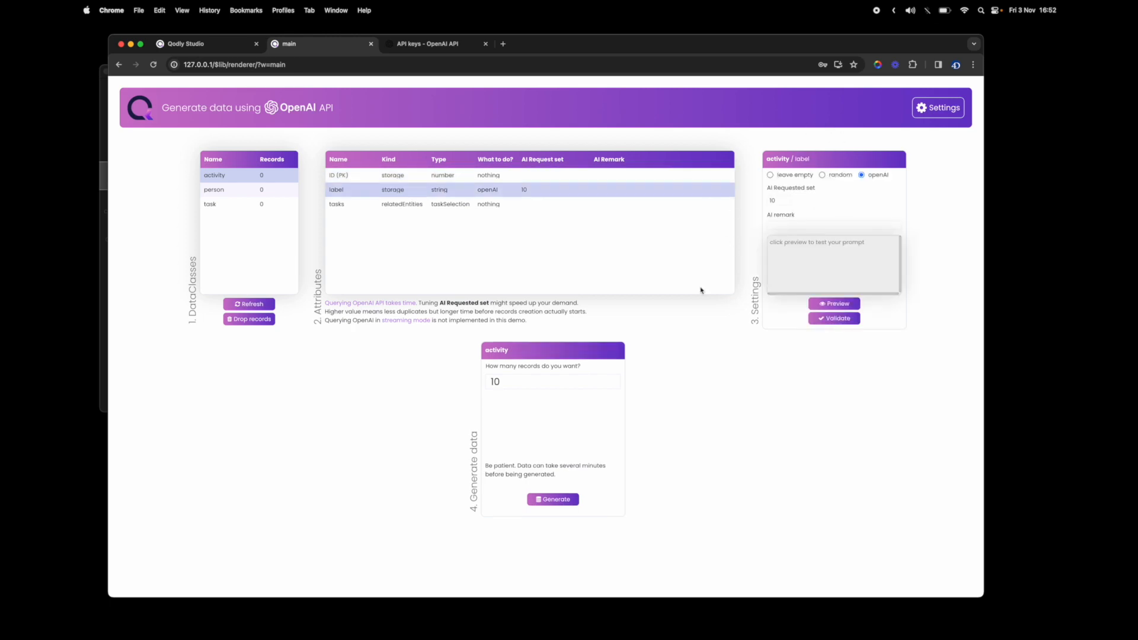
mouse_move(671, 398)
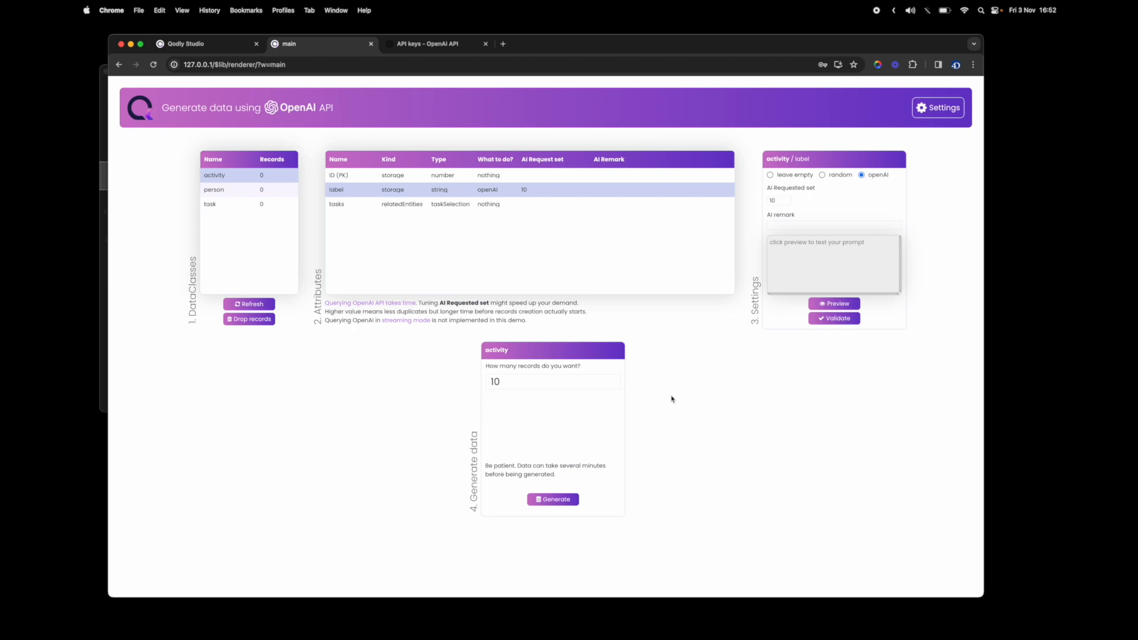
mouse_move(393, 275)
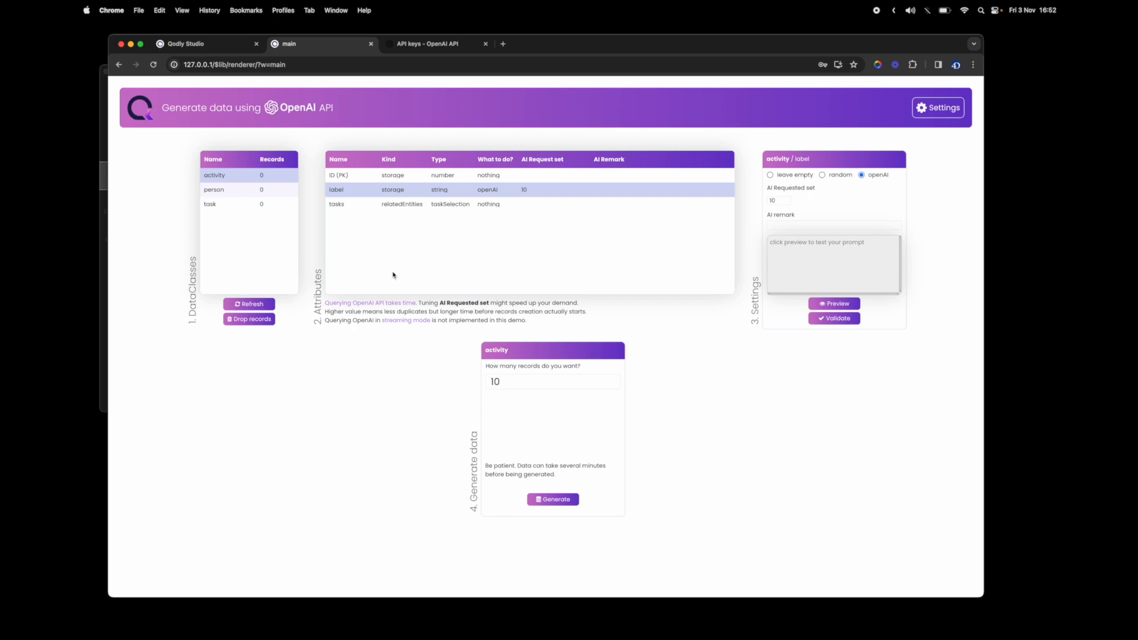
Step: Give person's firstname and lastname attributes AI remarks such as 'french lastnames'
click(215, 190)
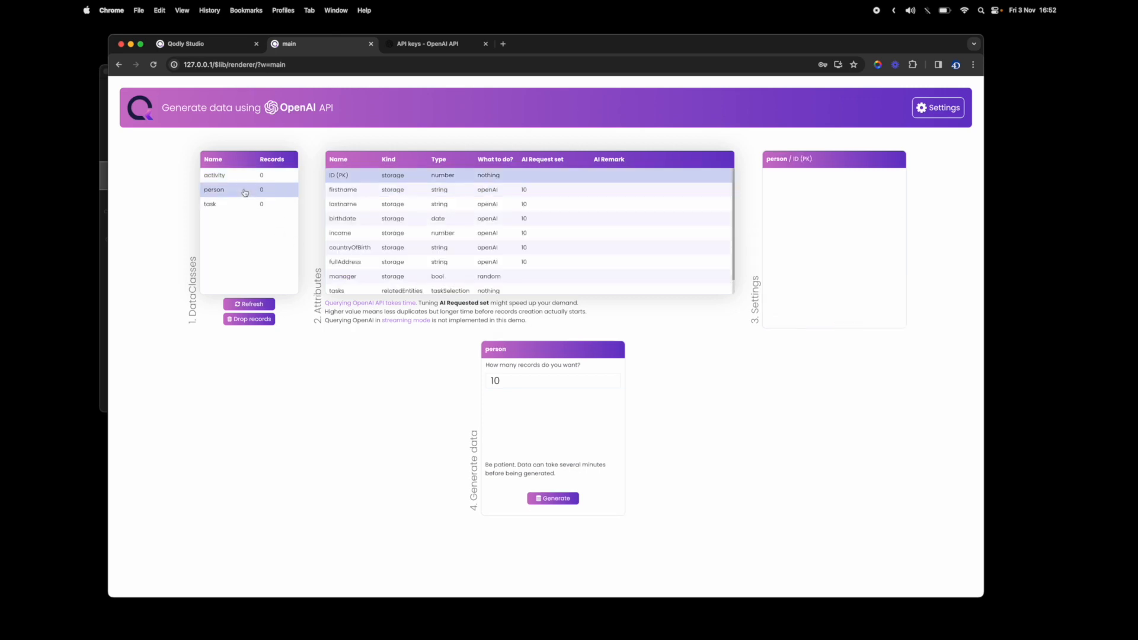
click(341, 190)
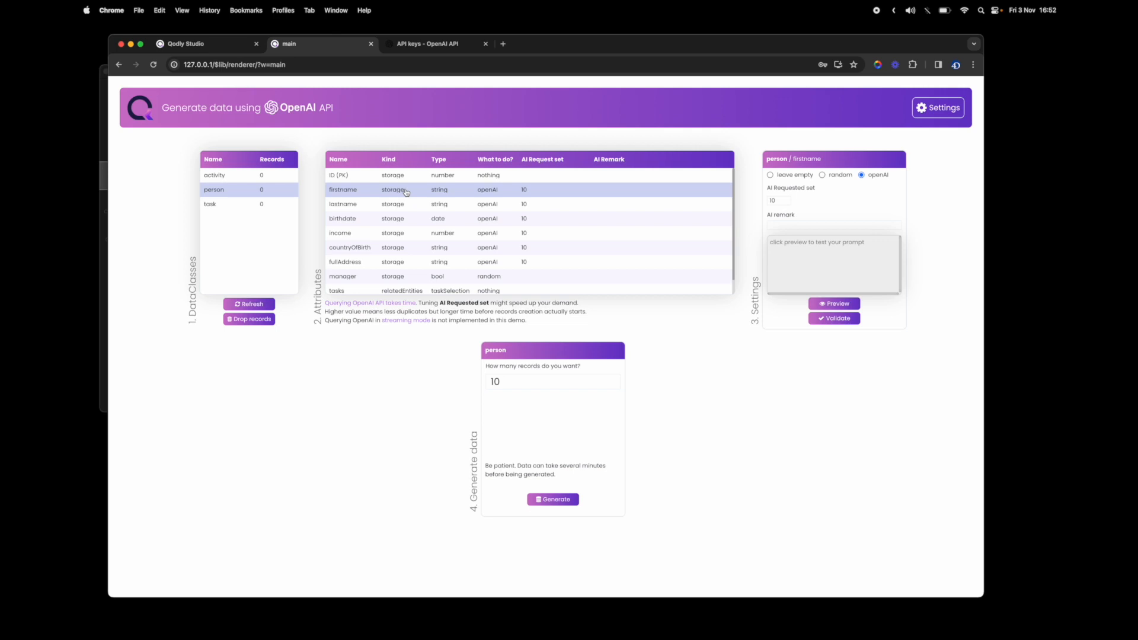
mouse_move(782, 238)
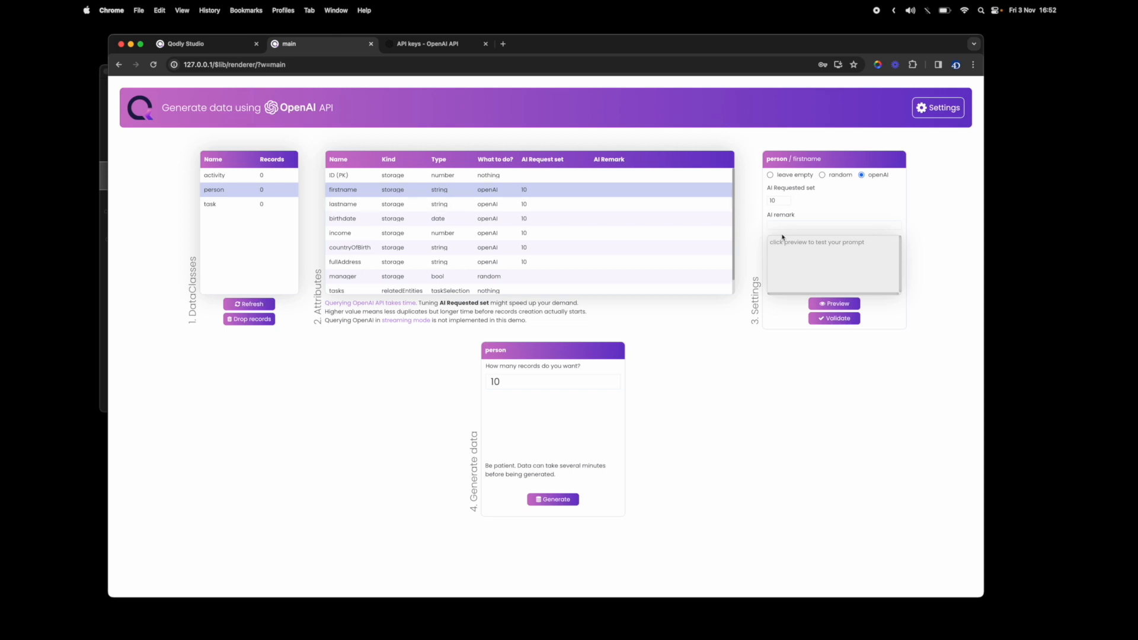
click(833, 224)
text(french )
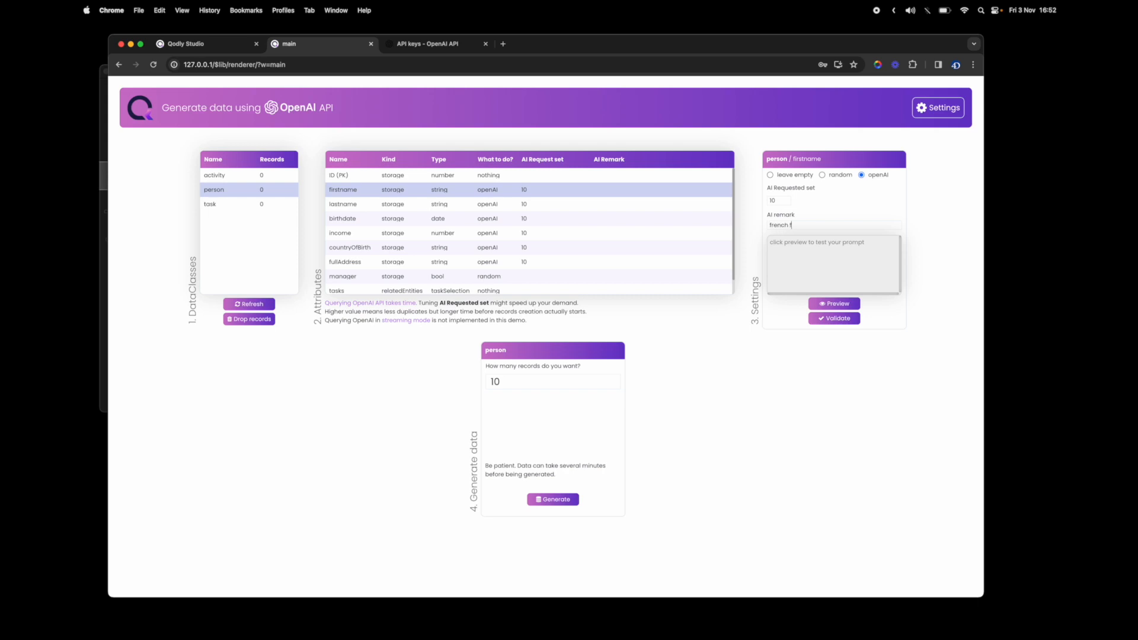
text(firstnames)
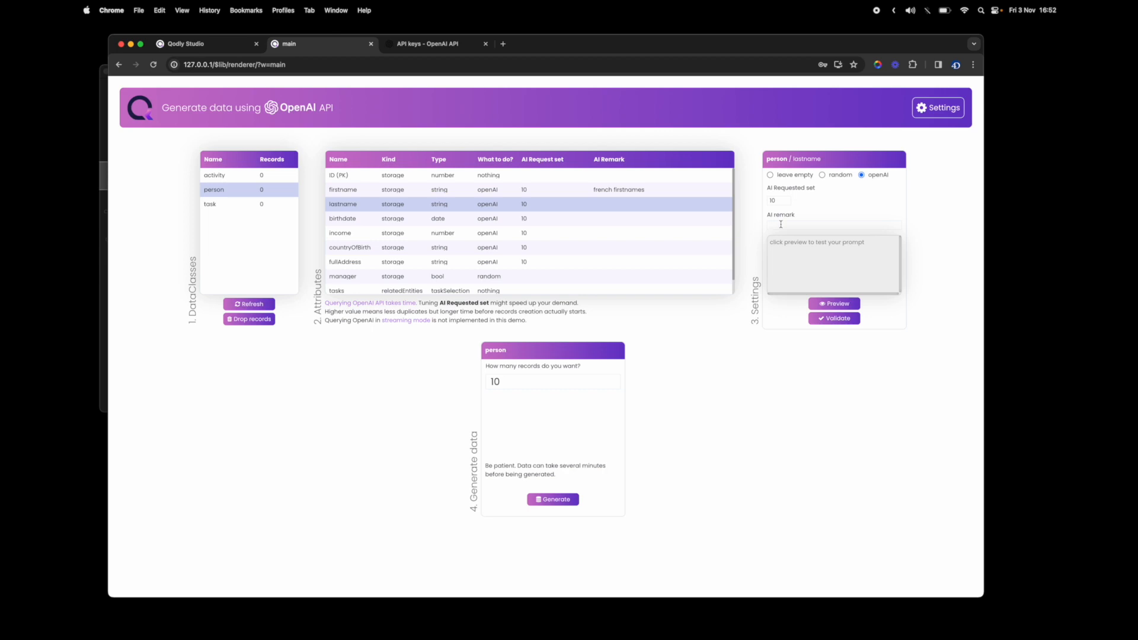
text(french)
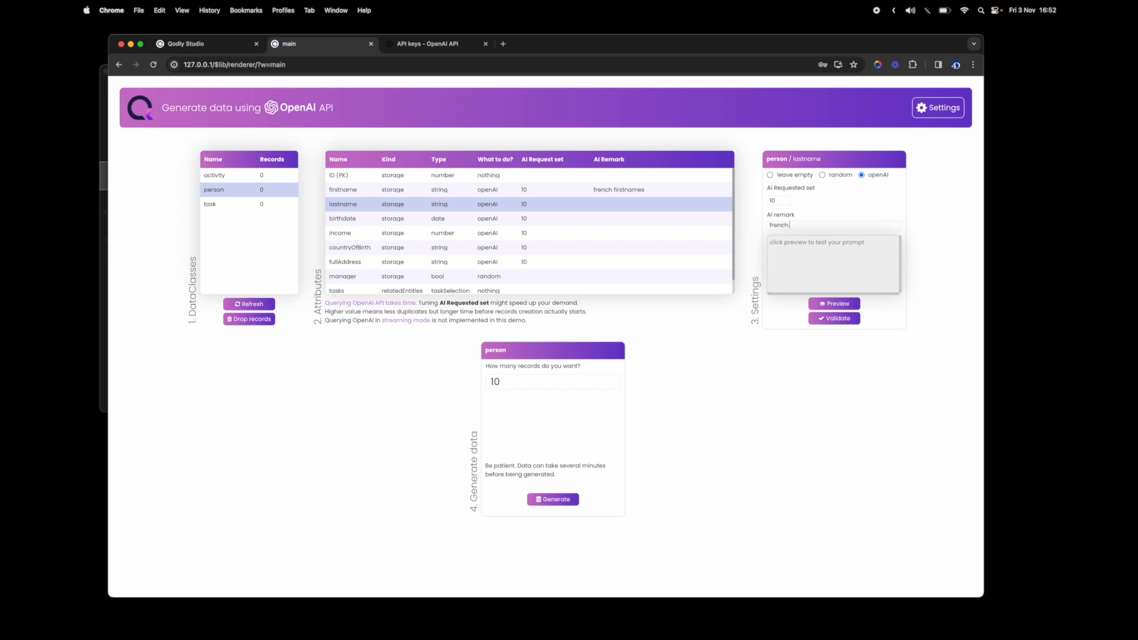
text(lastnames)
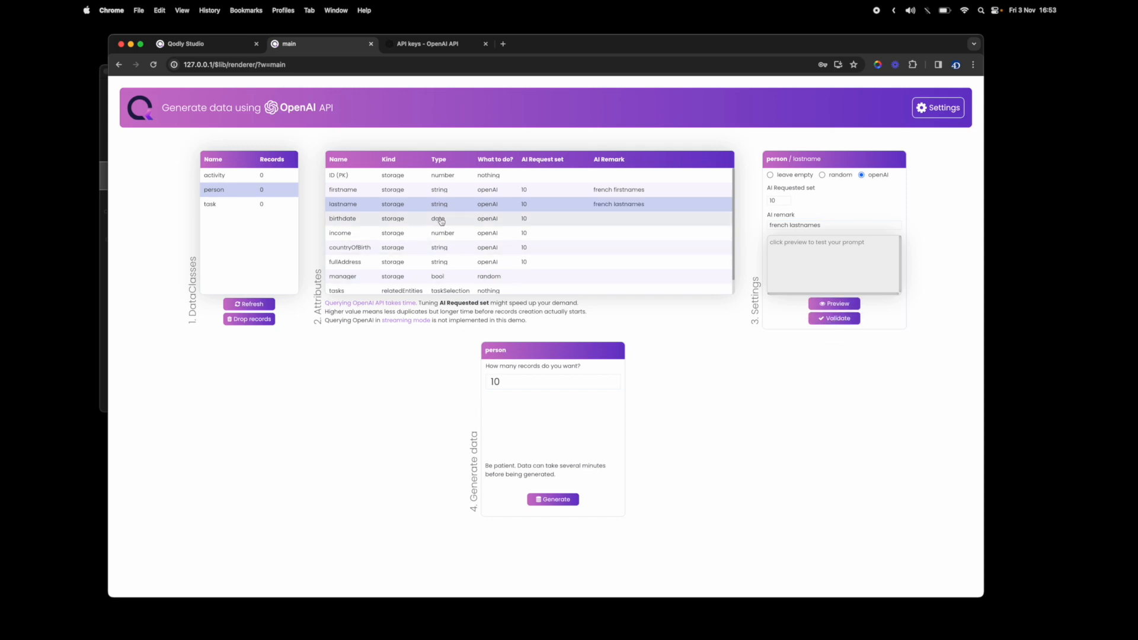
Step: Set birthdate's AI remark to 'random date, in 1980', validate it and select income
click(343, 218)
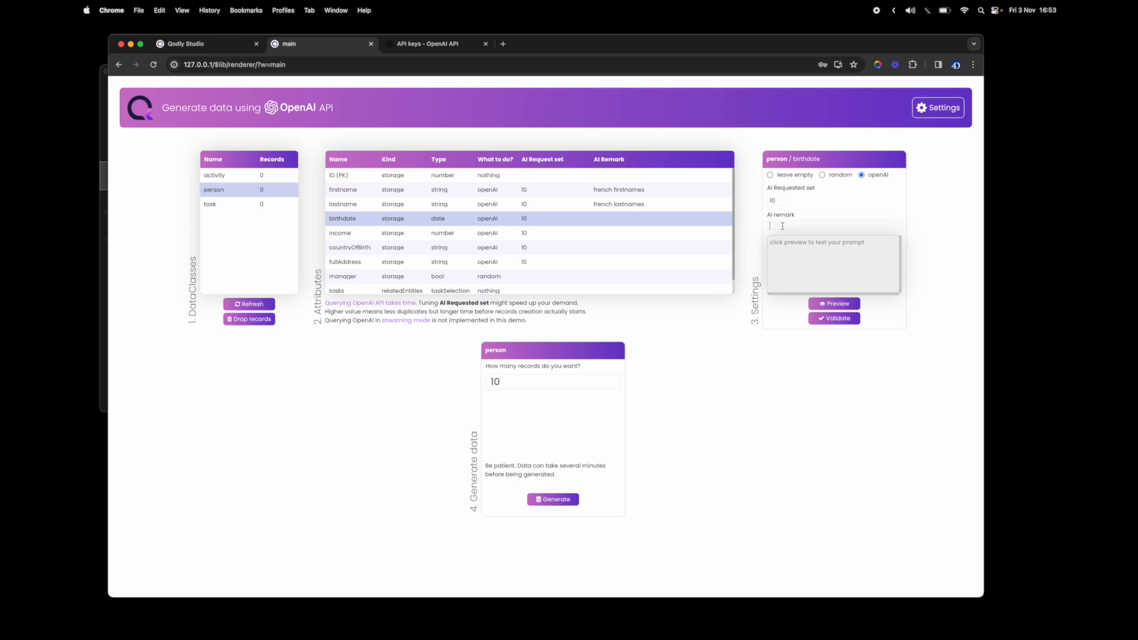
text(random date)
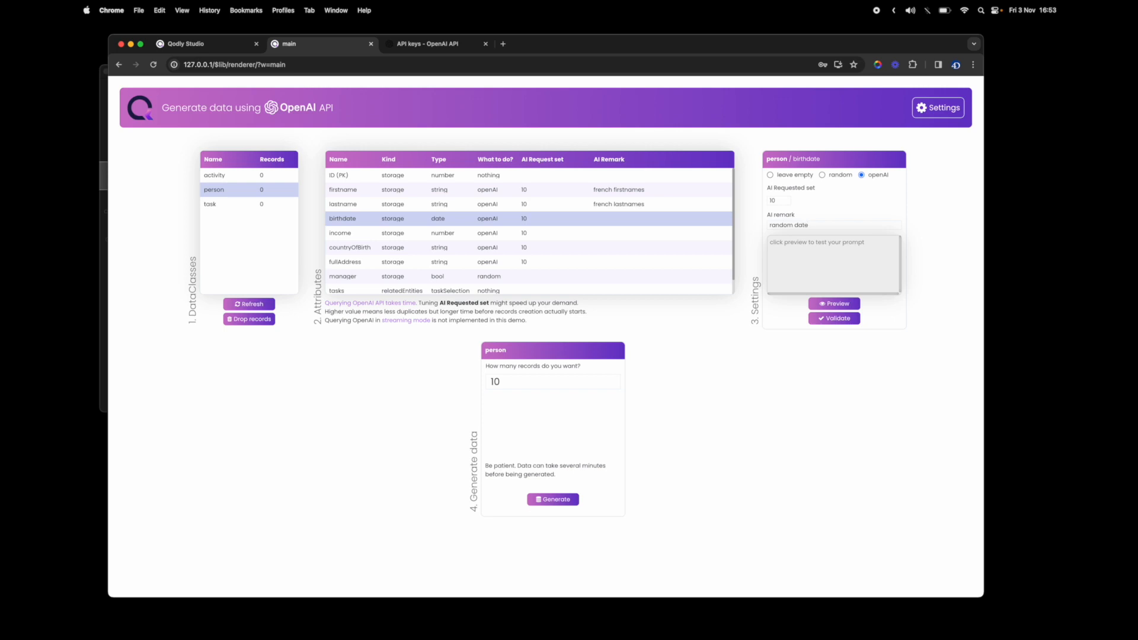
text(, in 1980)
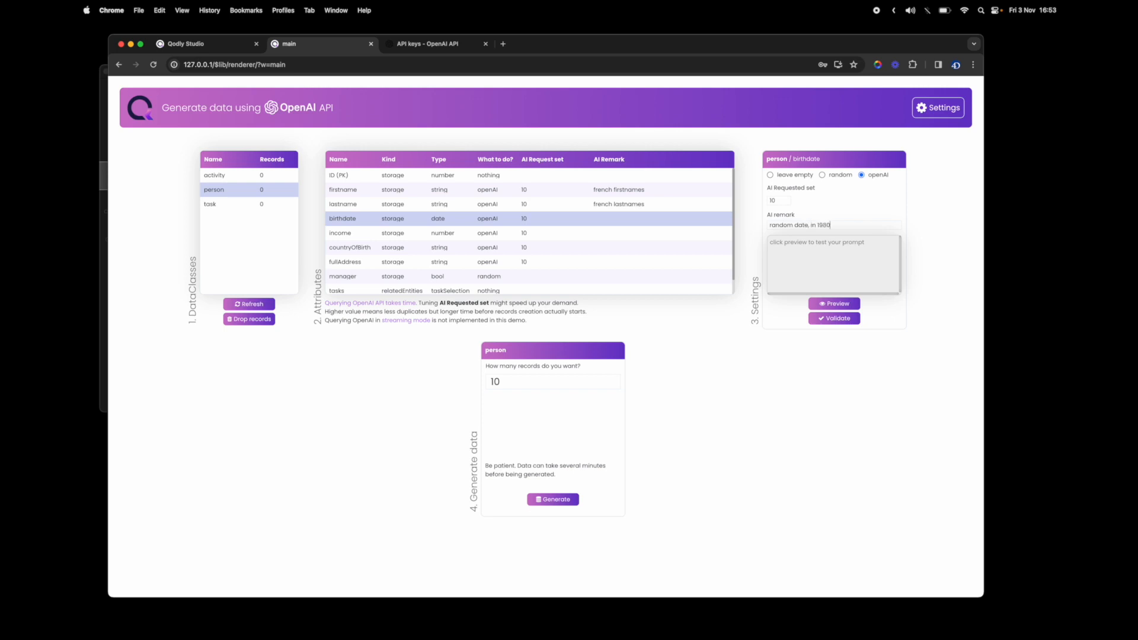
click(834, 318)
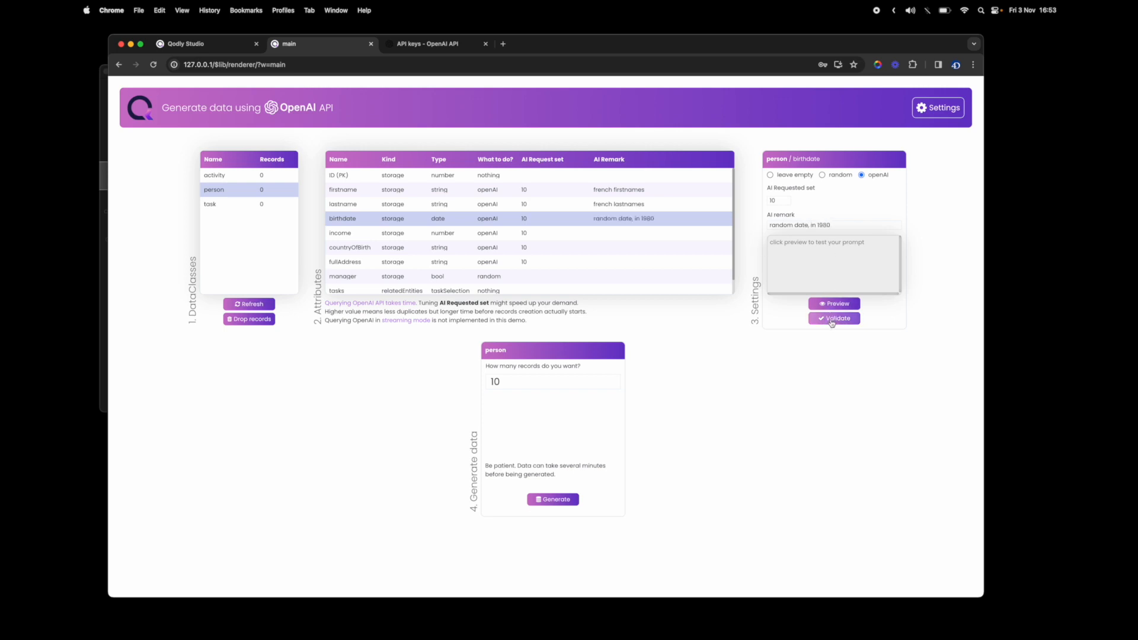
click(340, 234)
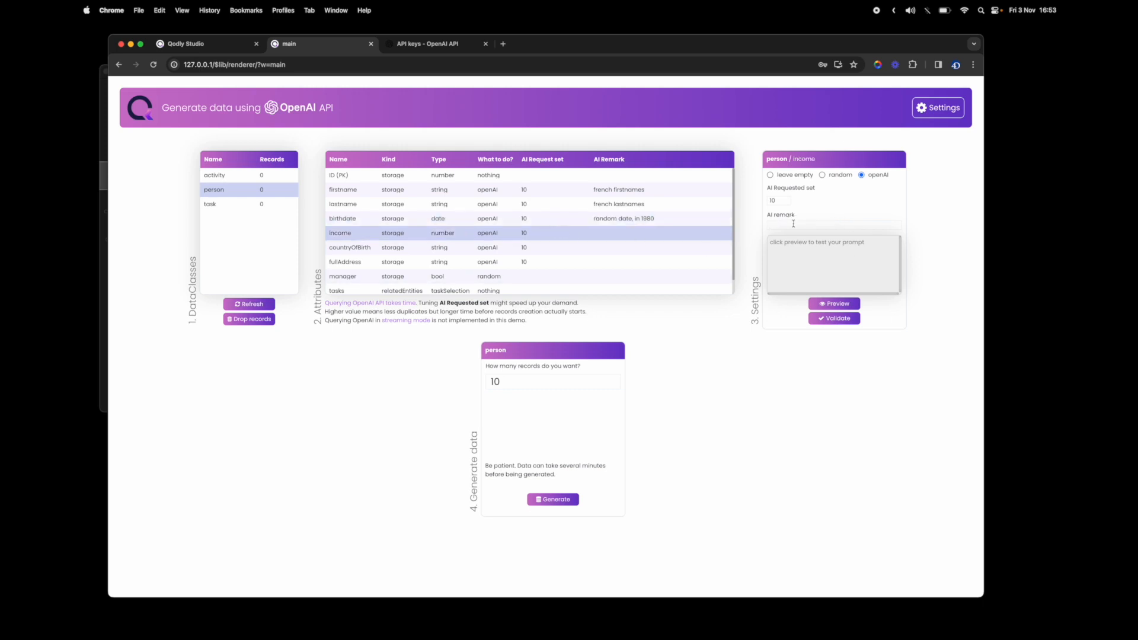
Step: Set remarks 'between 30000 and 90000' for income and 'in europe' for countryOfBirth
text(between 30000 and 90000)
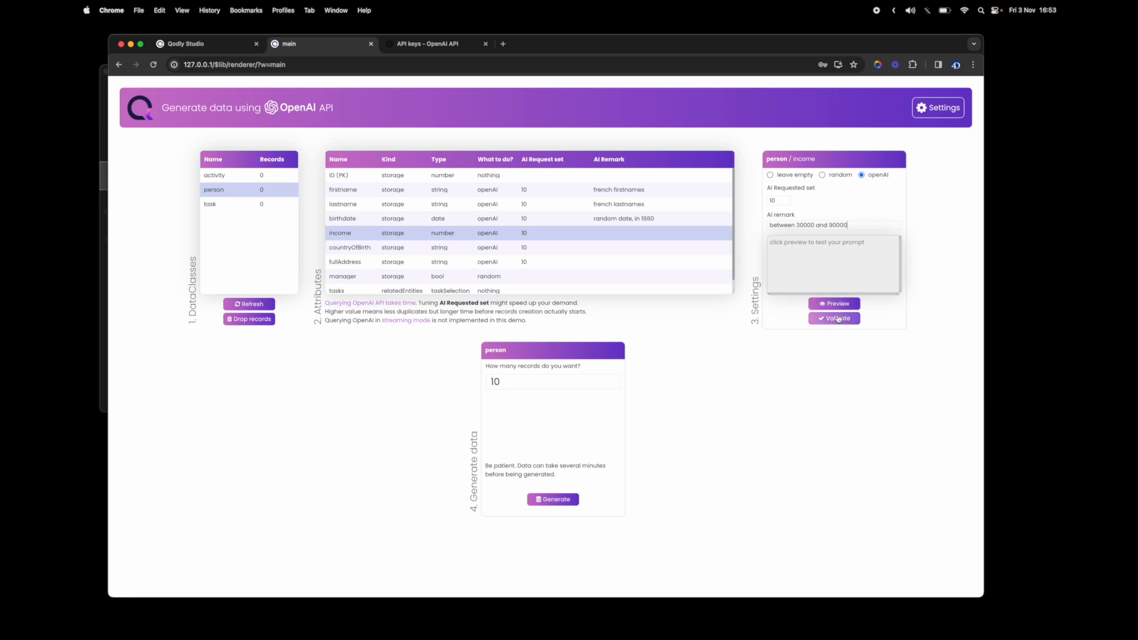
click(349, 247)
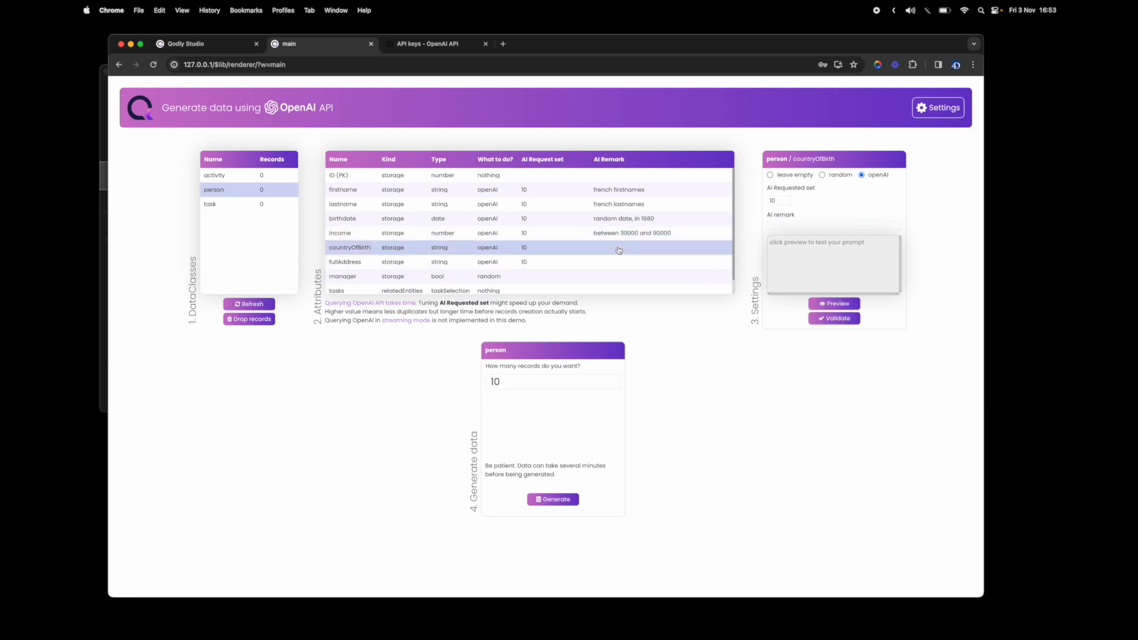
mouse_move(782, 222)
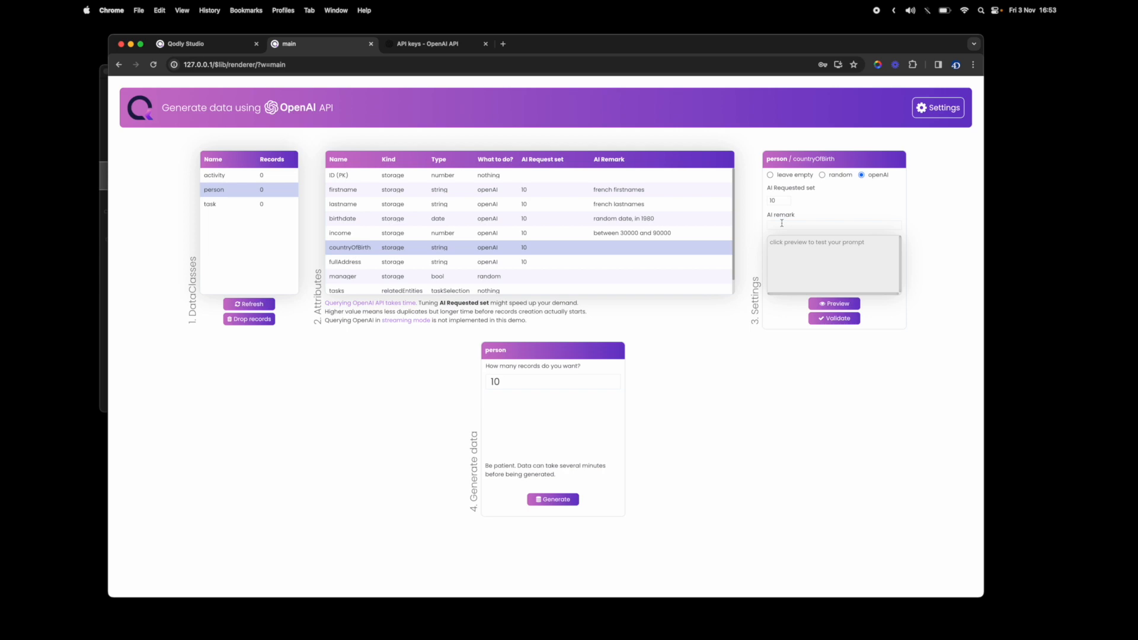
text(in)
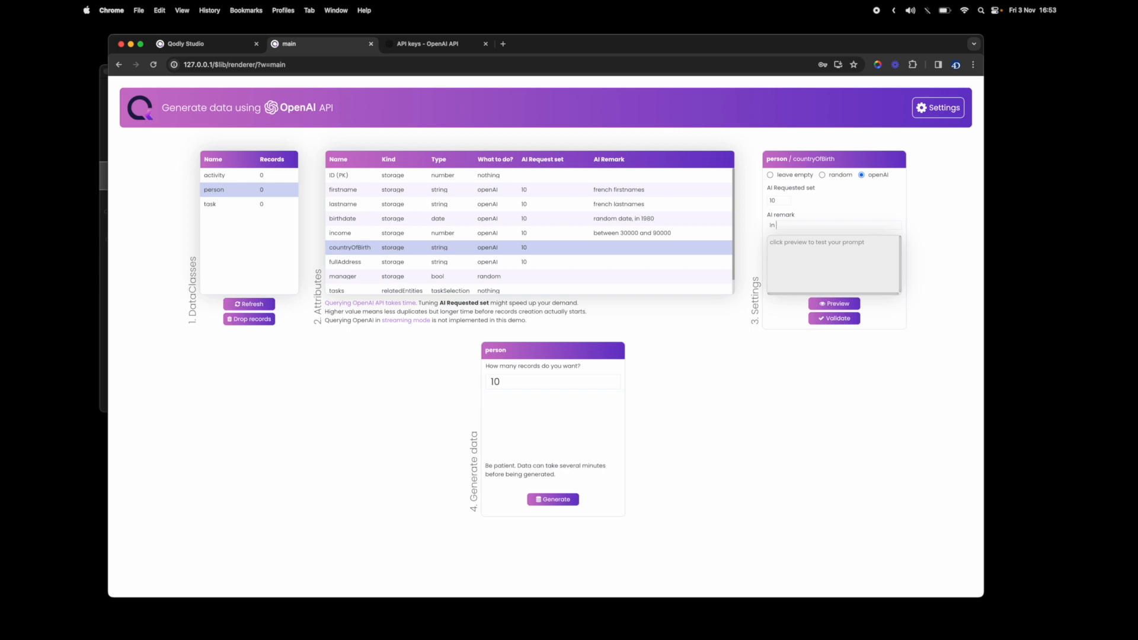
text(europe)
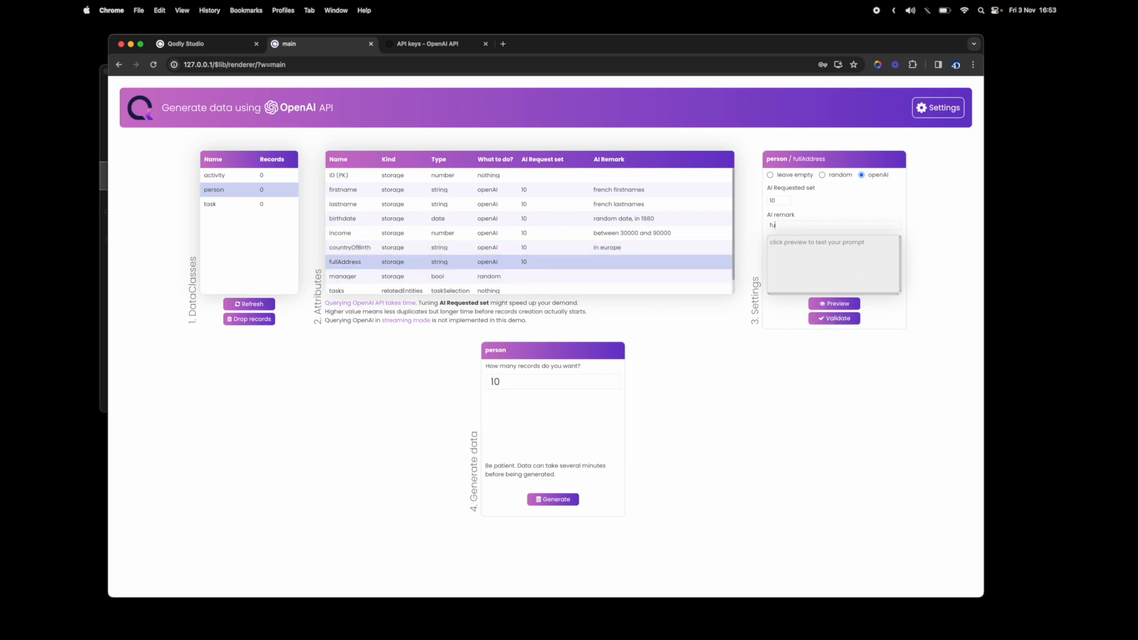
Step: Write fullAddress's remark about full addresses in major French cities with street
text(full adres)
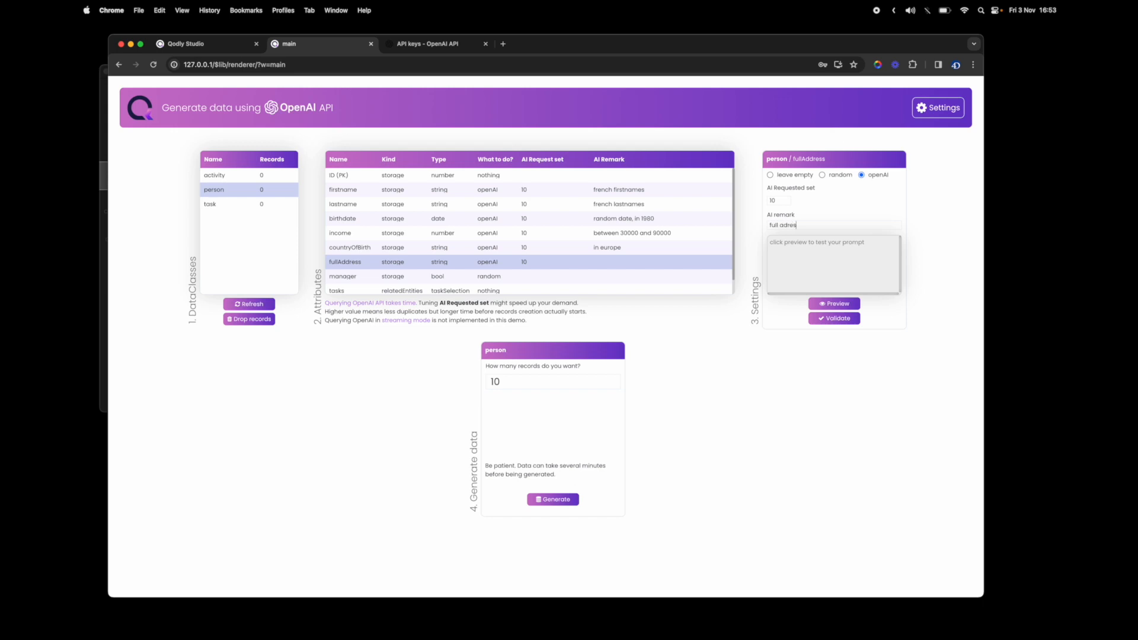
key(Backspace)
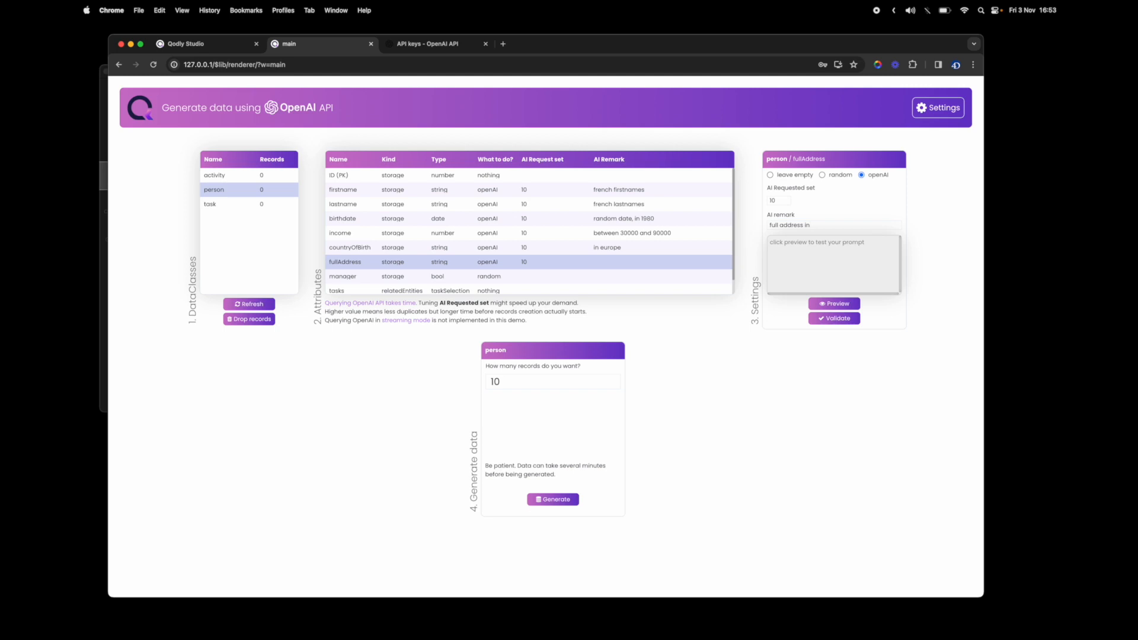
text(major french cities, with)
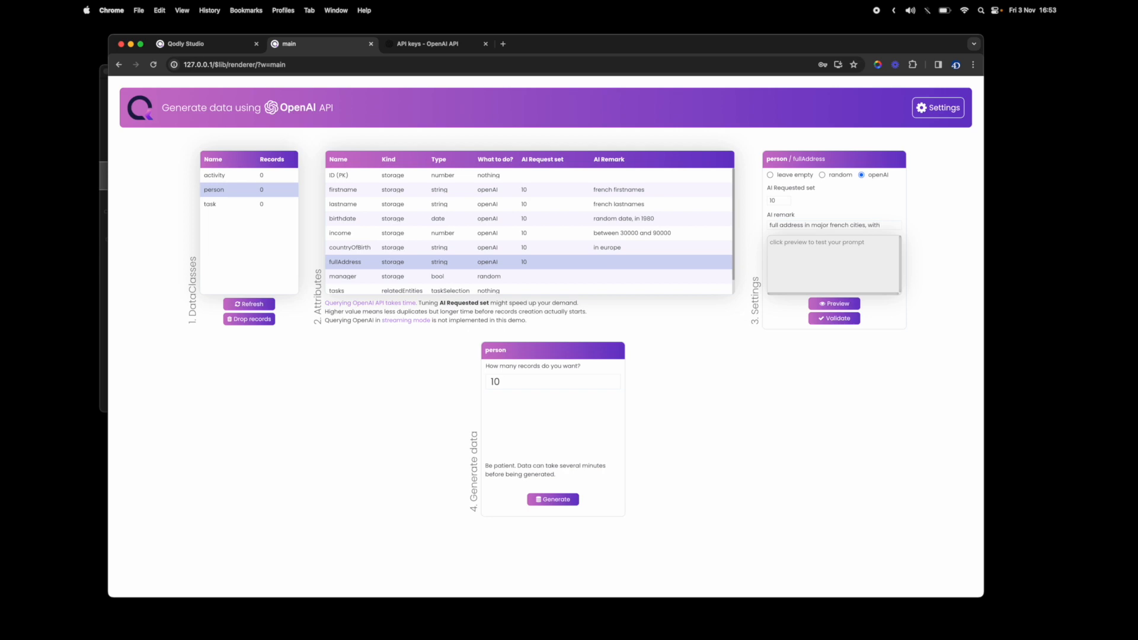
text(street number.)
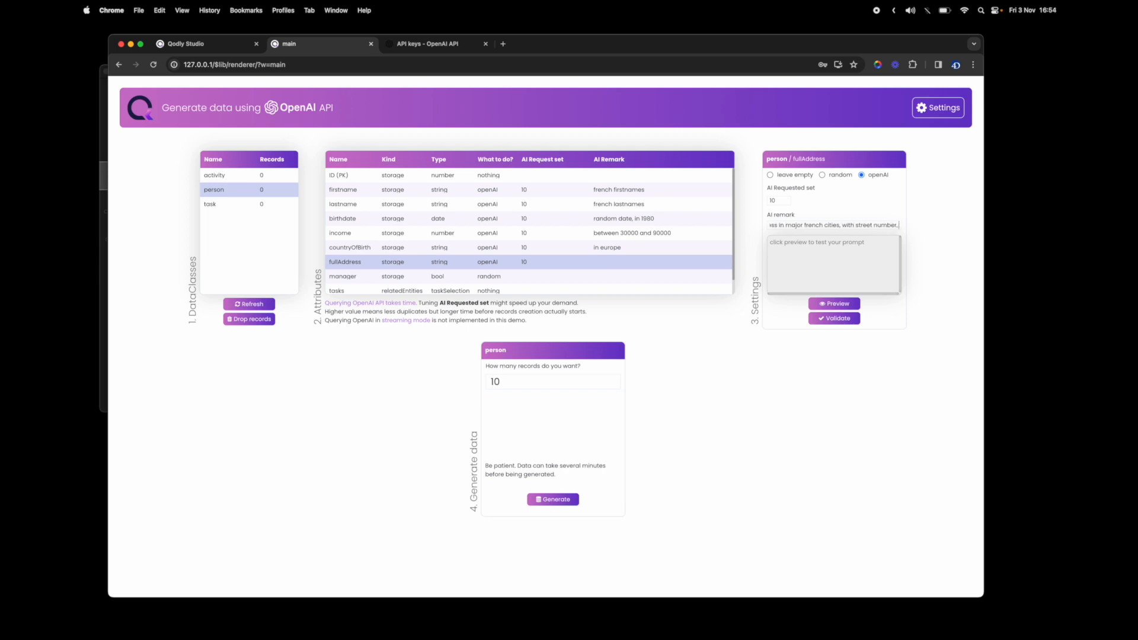
text(, street no)
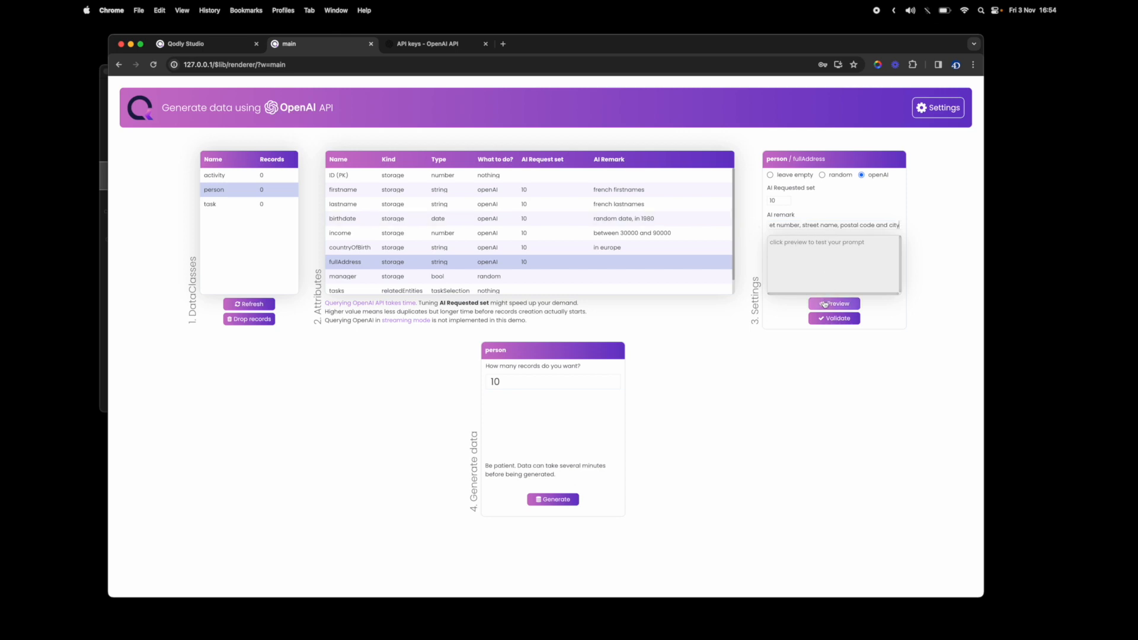
Step: Finish the 'full address in major french cities, with street' remark and preview sample addresses
text(full address in major french cities, with street)
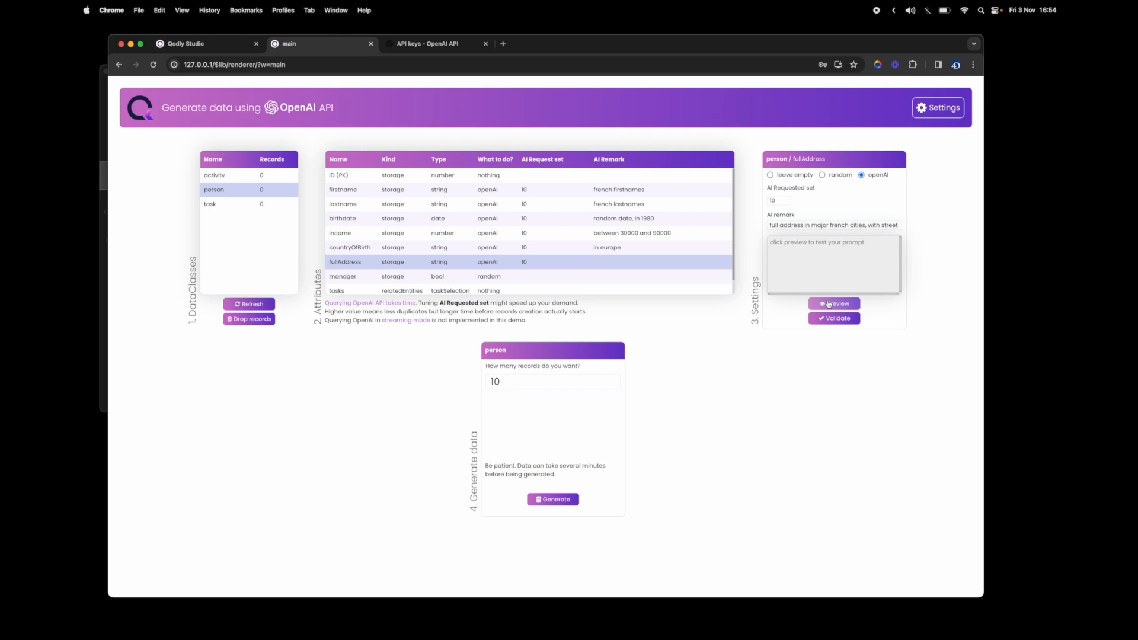
click(834, 303)
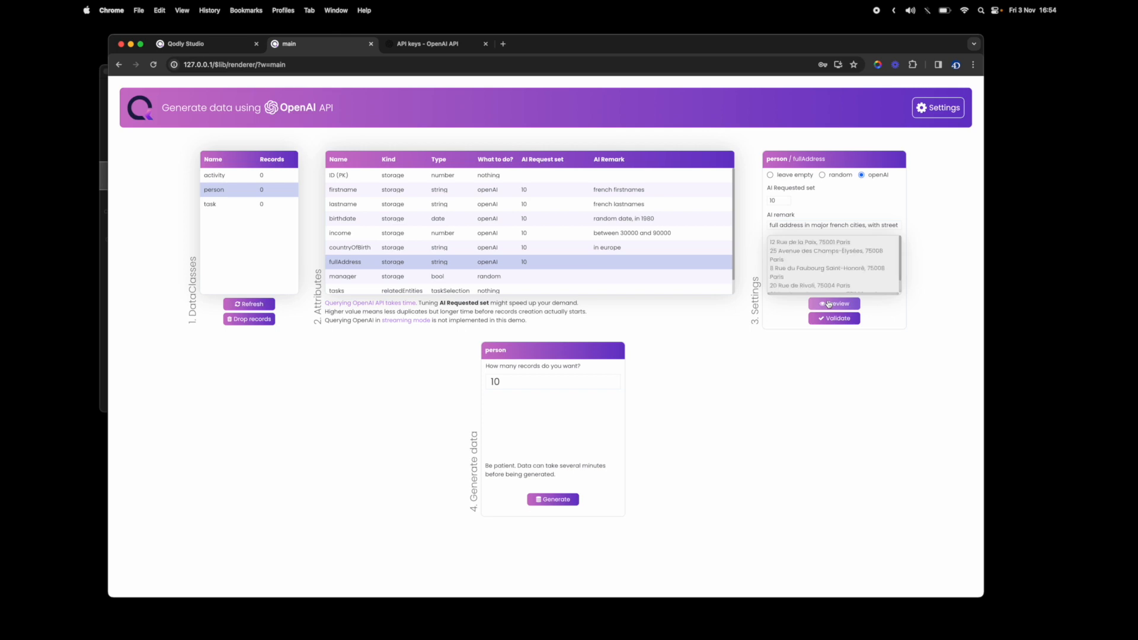
click(834, 304)
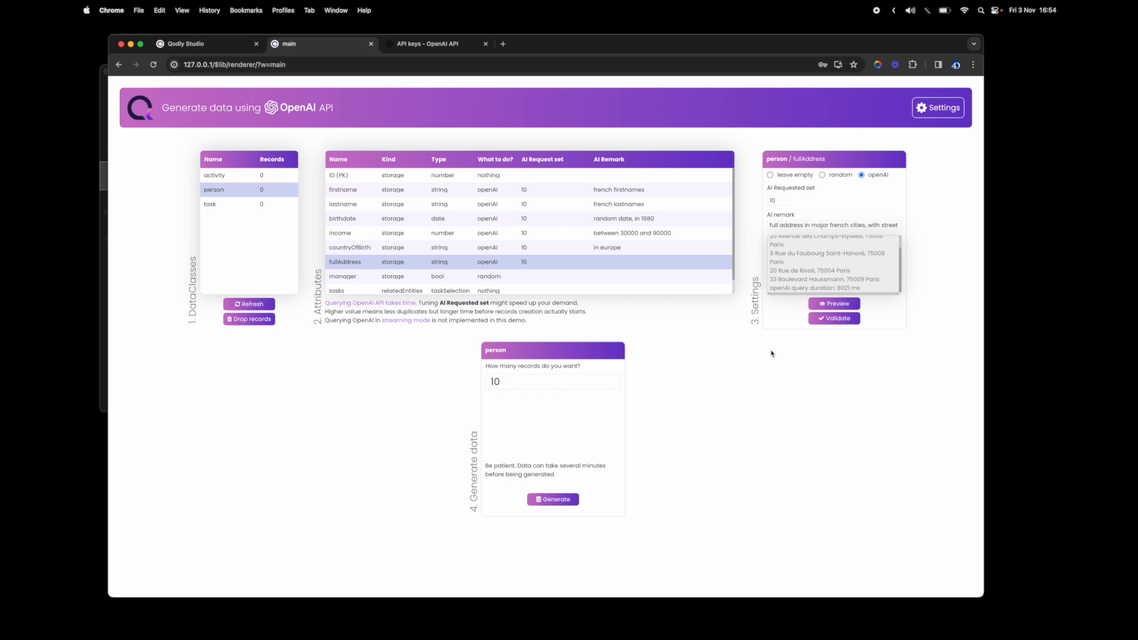
mouse_move(355, 308)
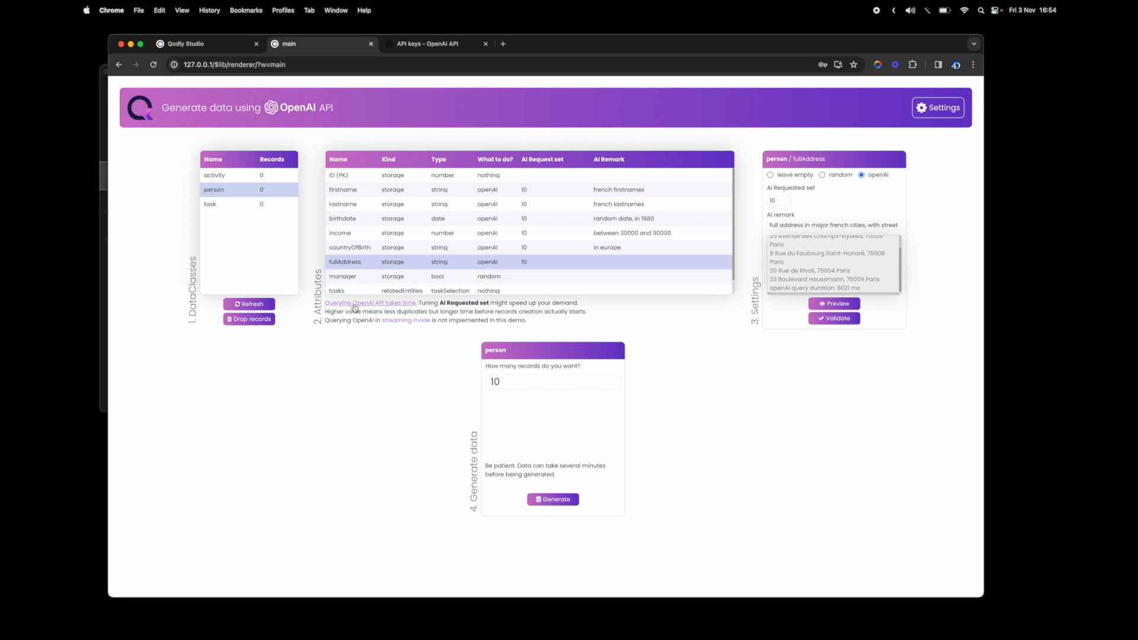
mouse_move(729, 313)
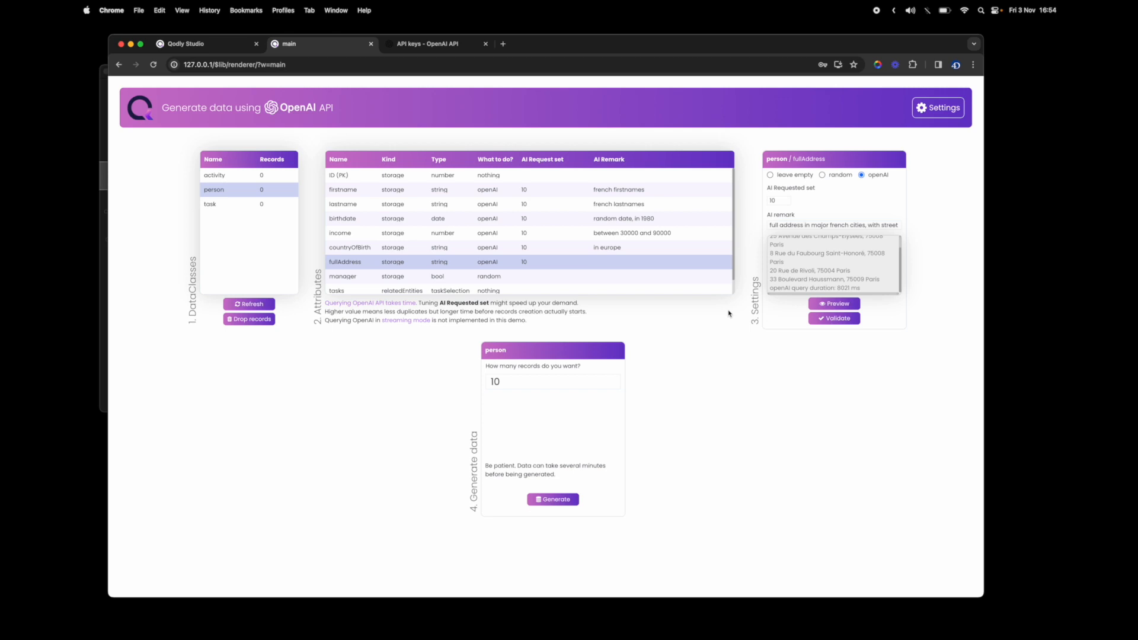
mouse_move(732, 313)
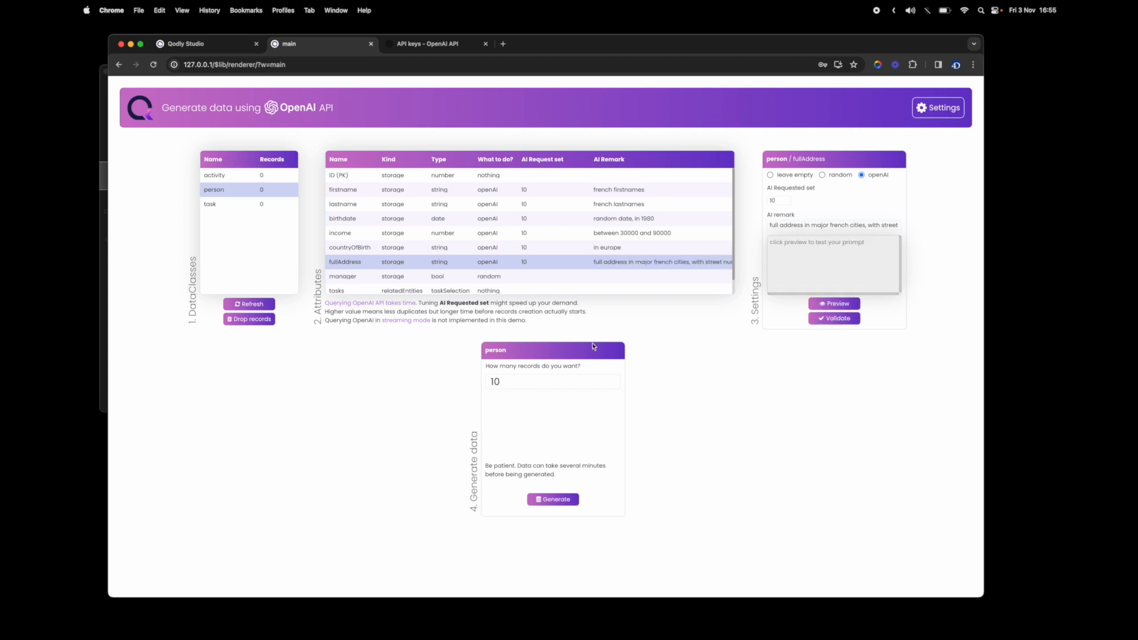
mouse_move(625, 259)
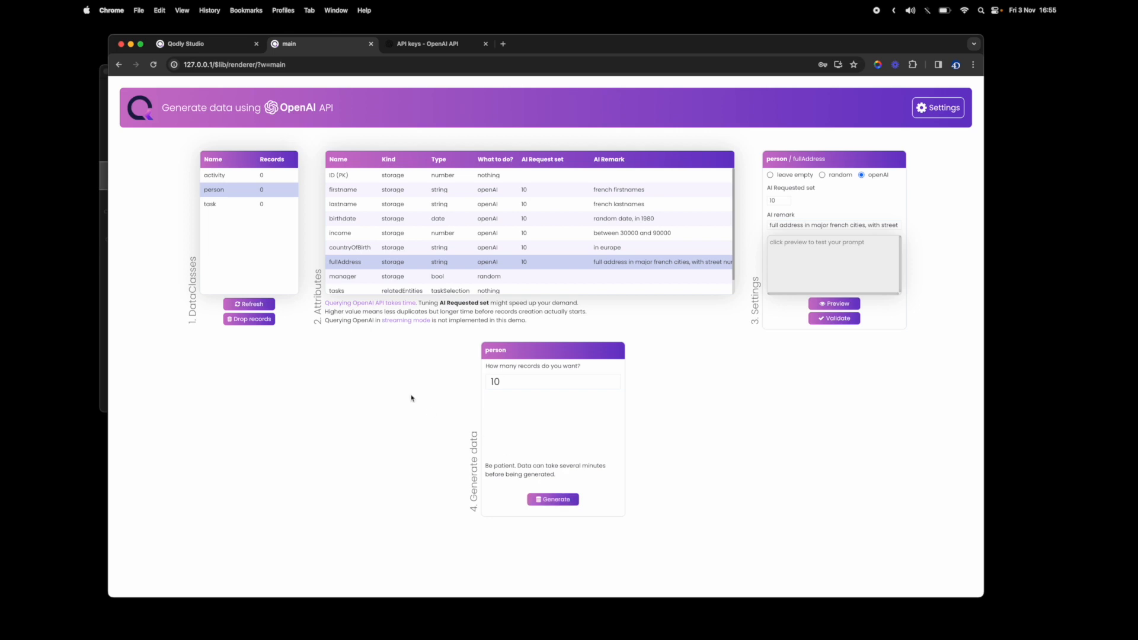
Step: Give activity's label attribute the AI remark 'Timesheet activities', validate it, and return to the studio home
click(215, 176)
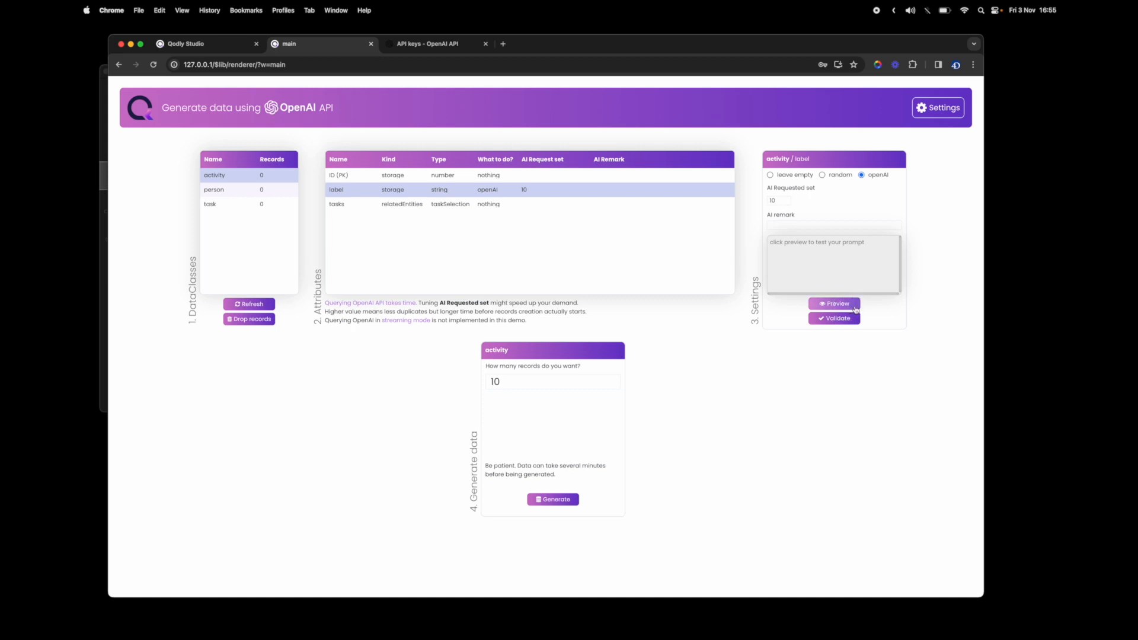
mouse_move(897, 261)
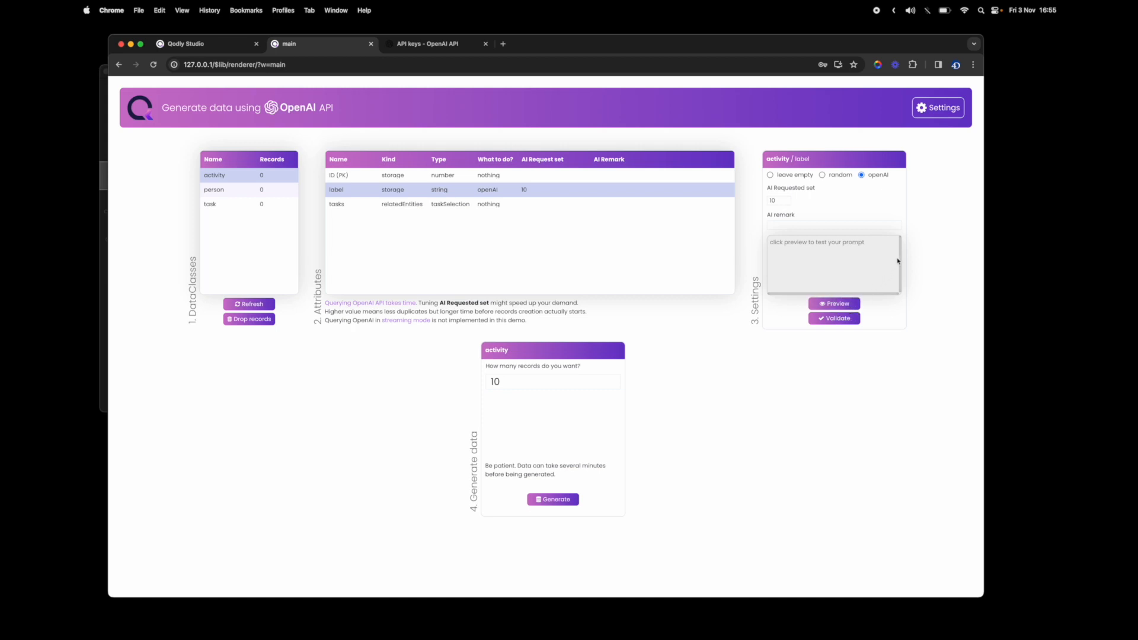
click(834, 303)
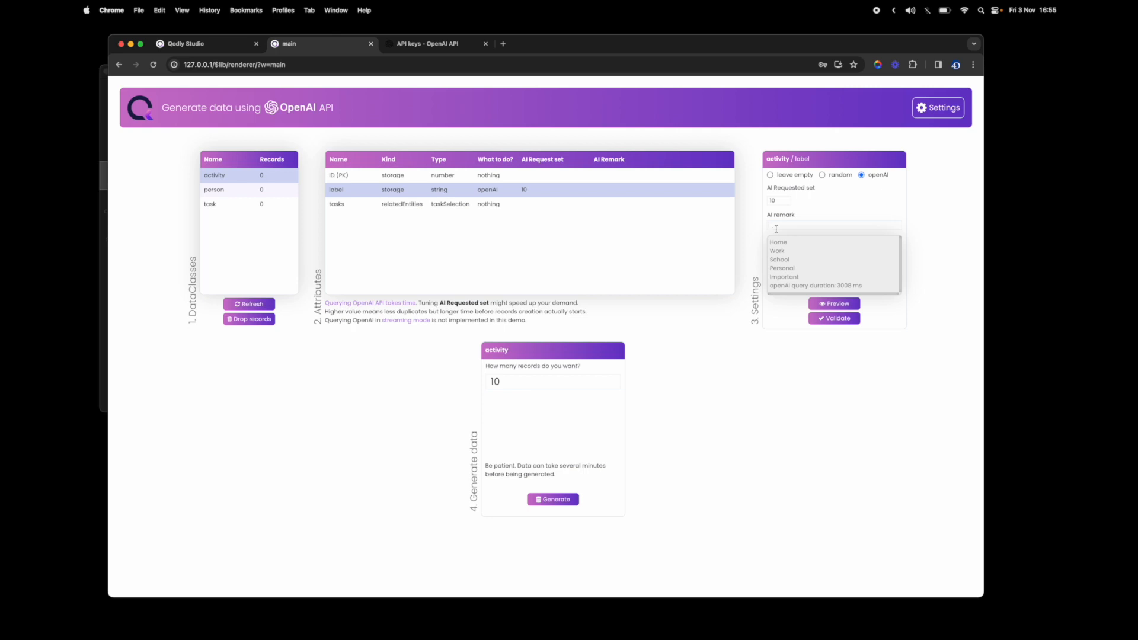
text(Time)
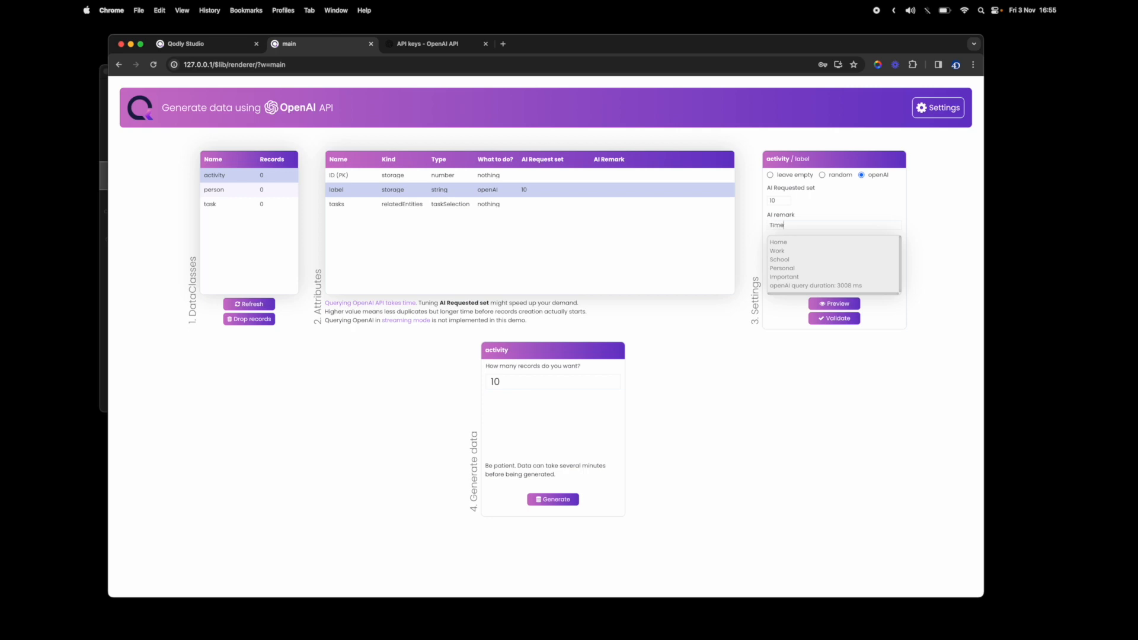
text(sheet activities)
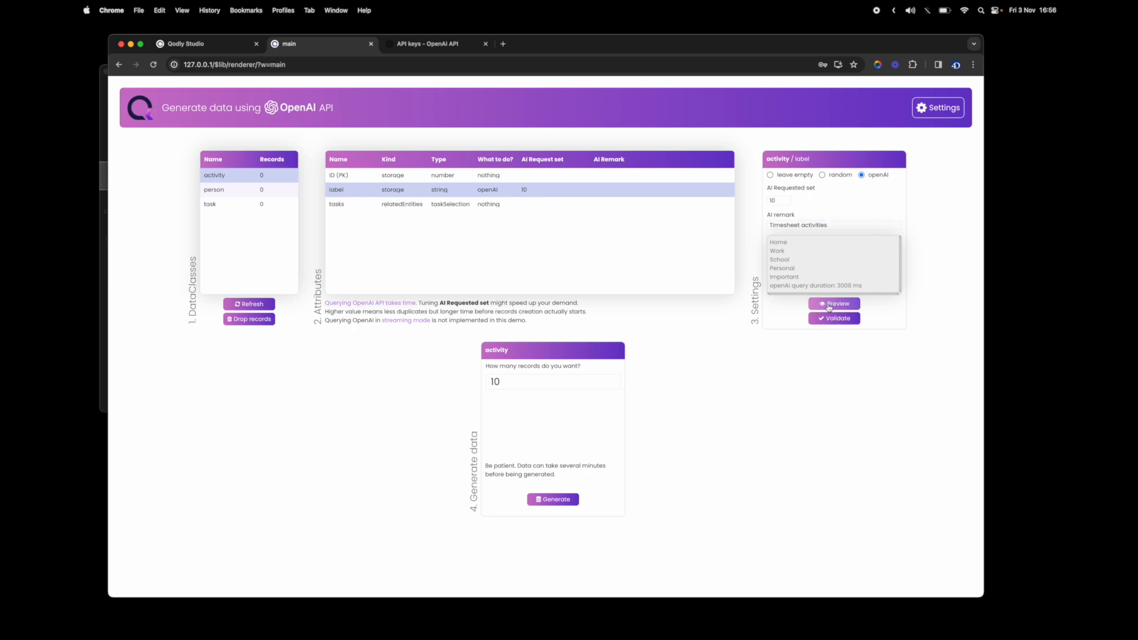
click(834, 303)
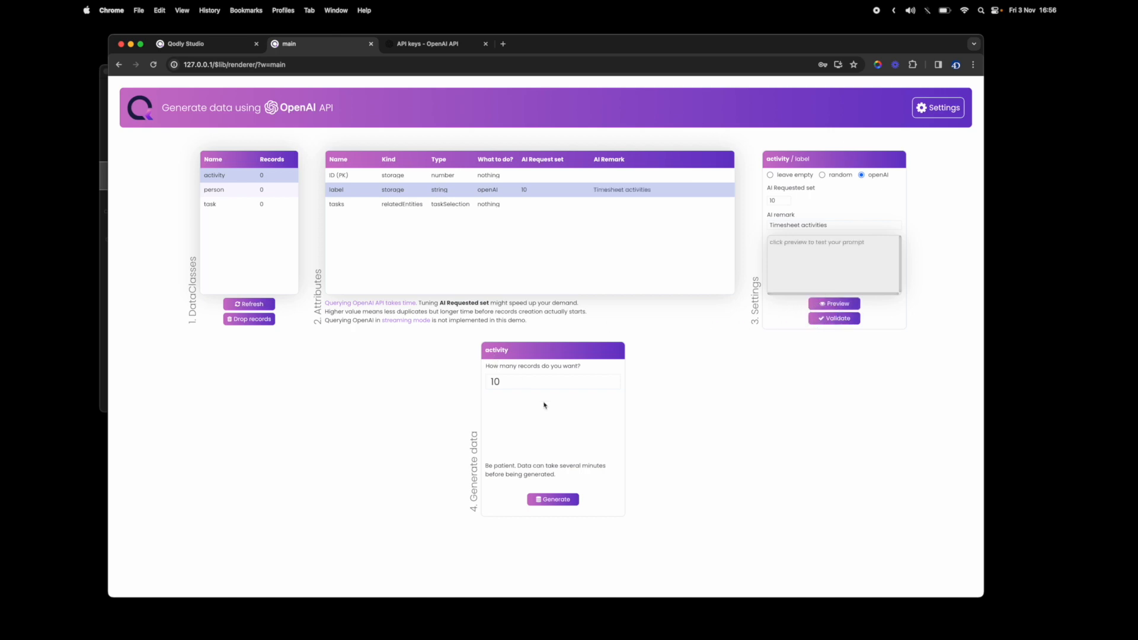
click(553, 499)
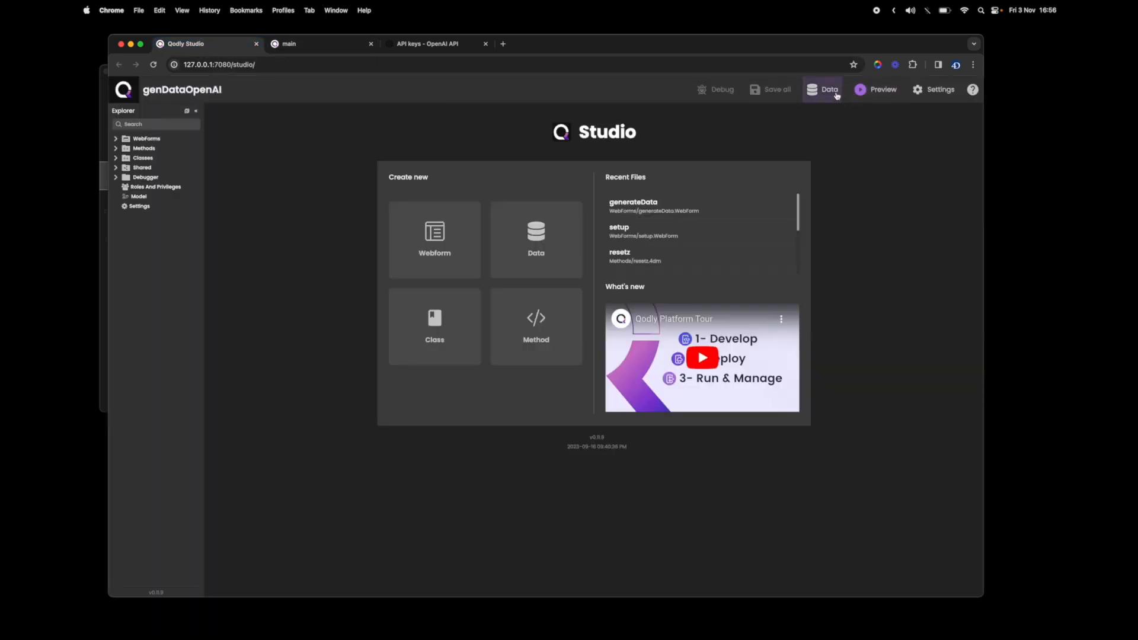
Step: Inspect the activity dataclass in Data Explorer showing ten generated labels like Meeting, Coding, Planning
click(829, 89)
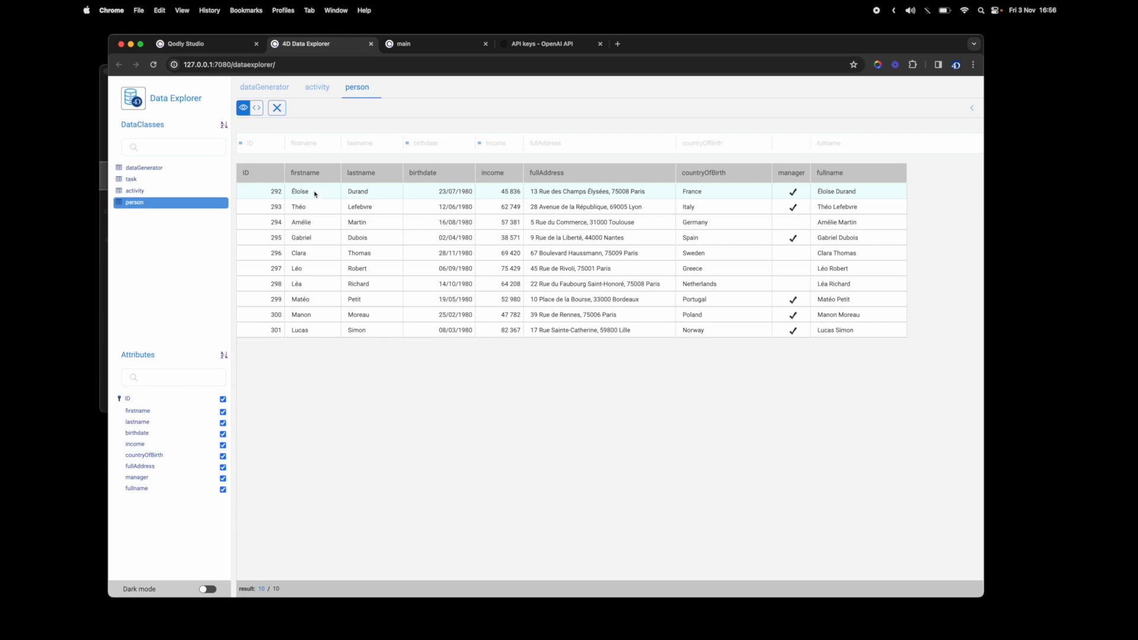
mouse_move(309, 193)
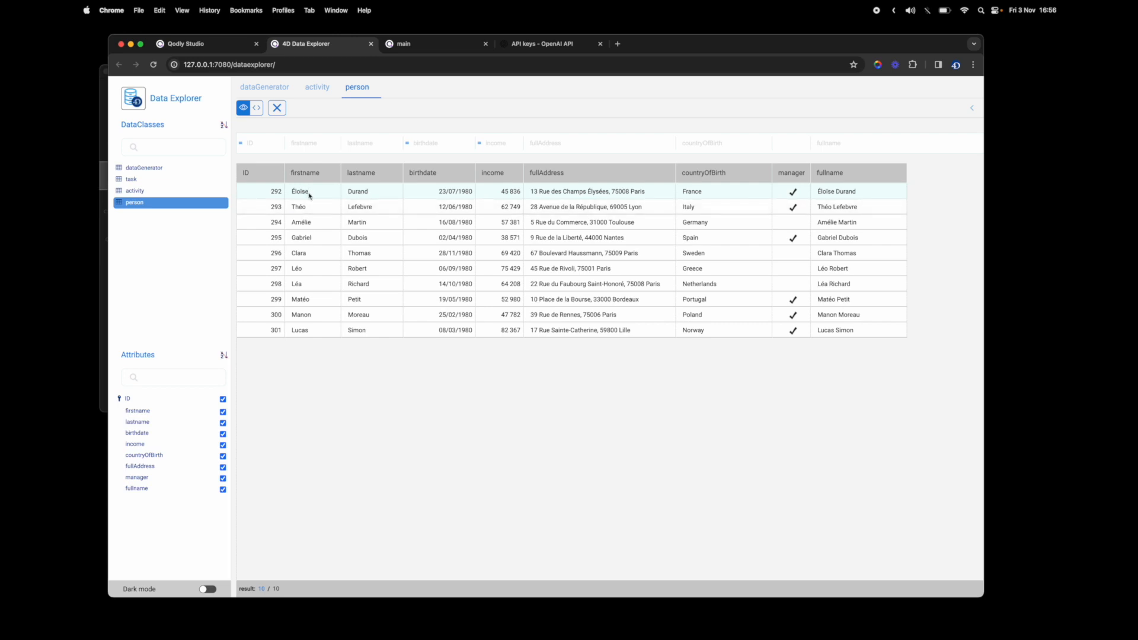
mouse_move(367, 221)
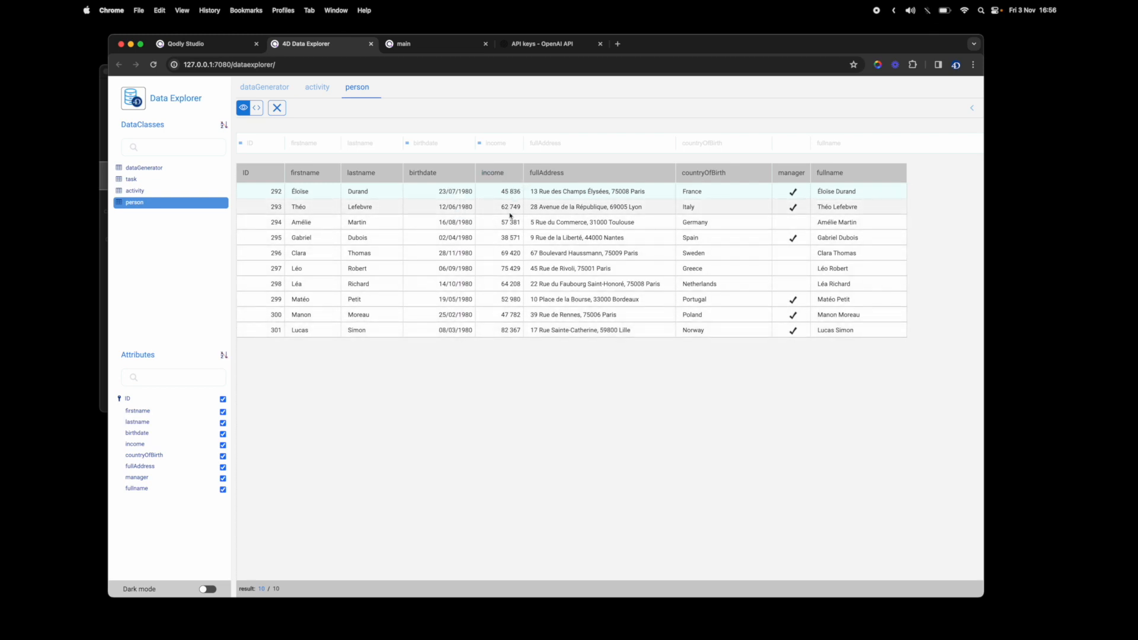
mouse_move(624, 215)
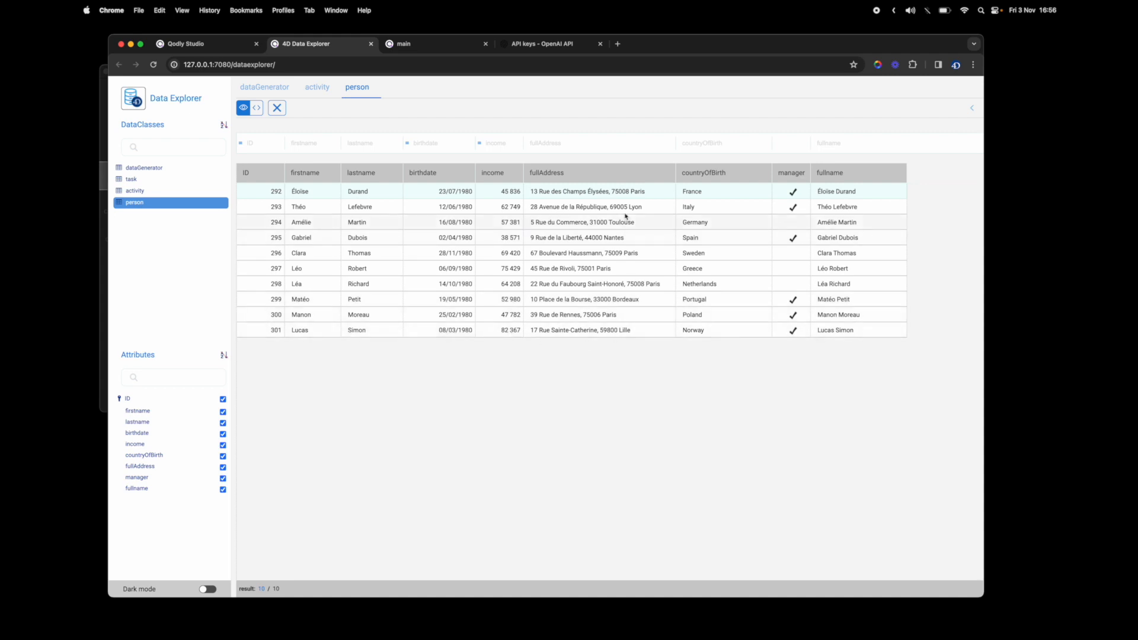
mouse_move(620, 316)
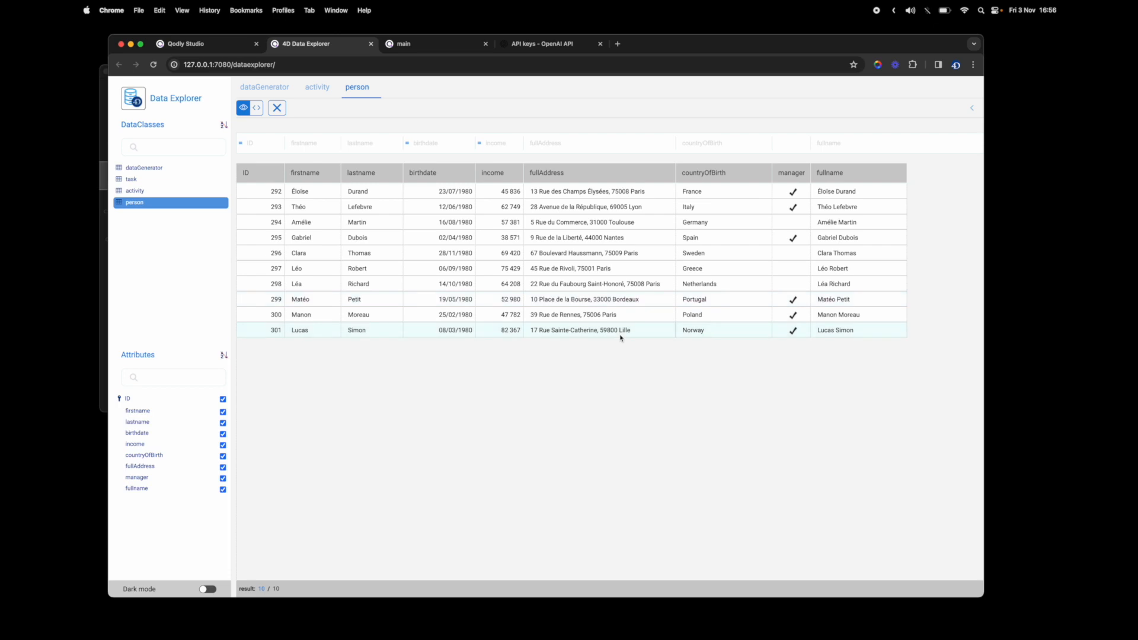
mouse_move(637, 328)
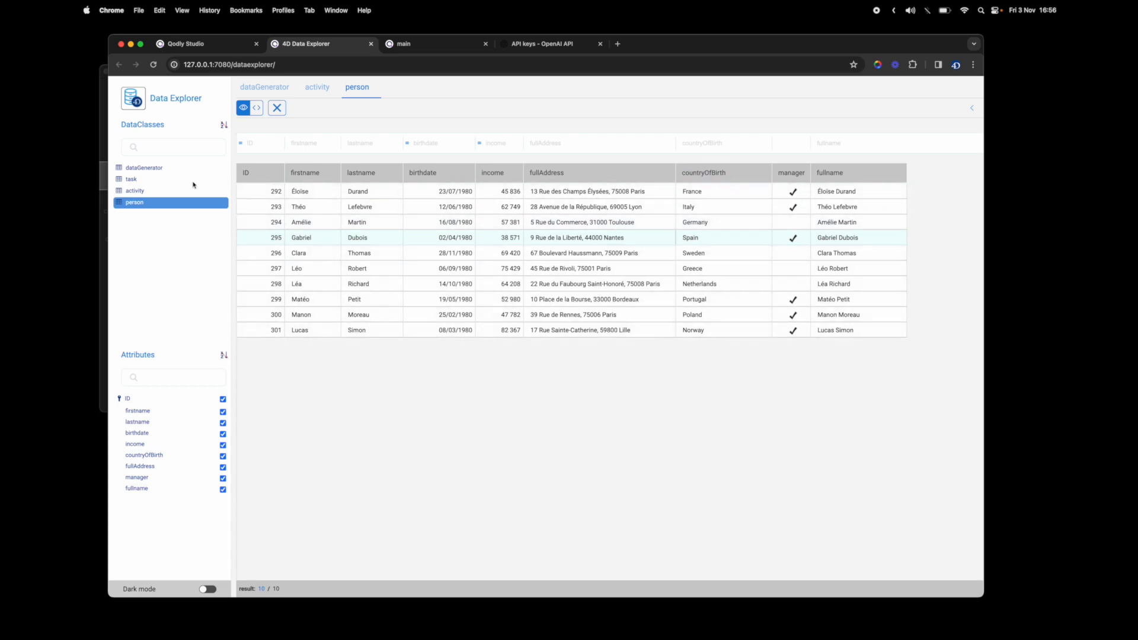
click(134, 190)
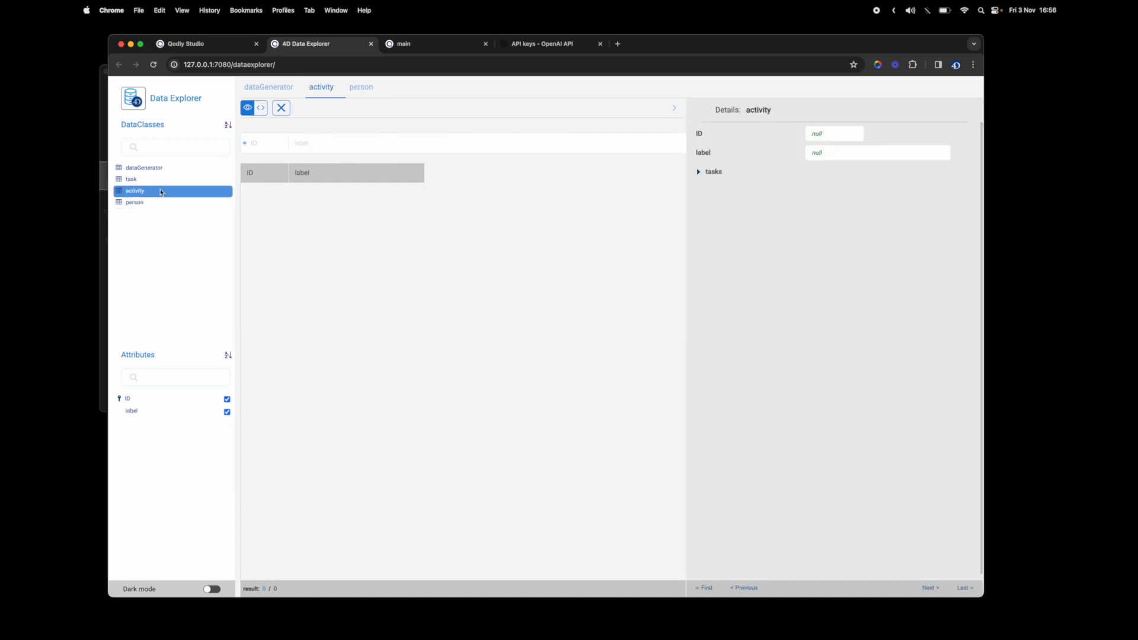
click(135, 201)
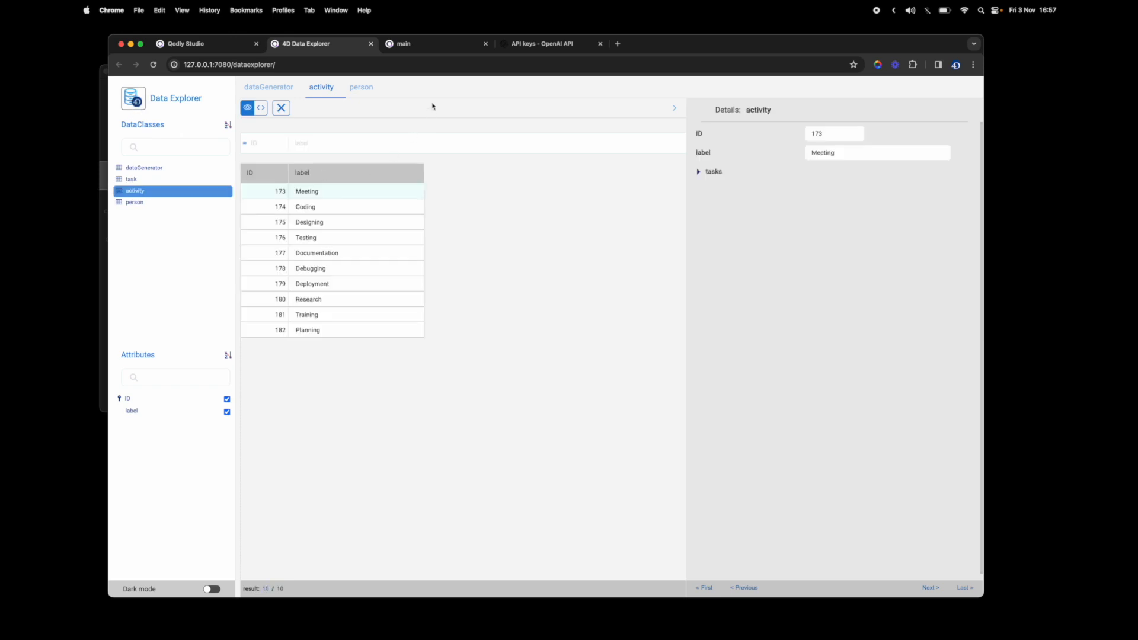
click(435, 43)
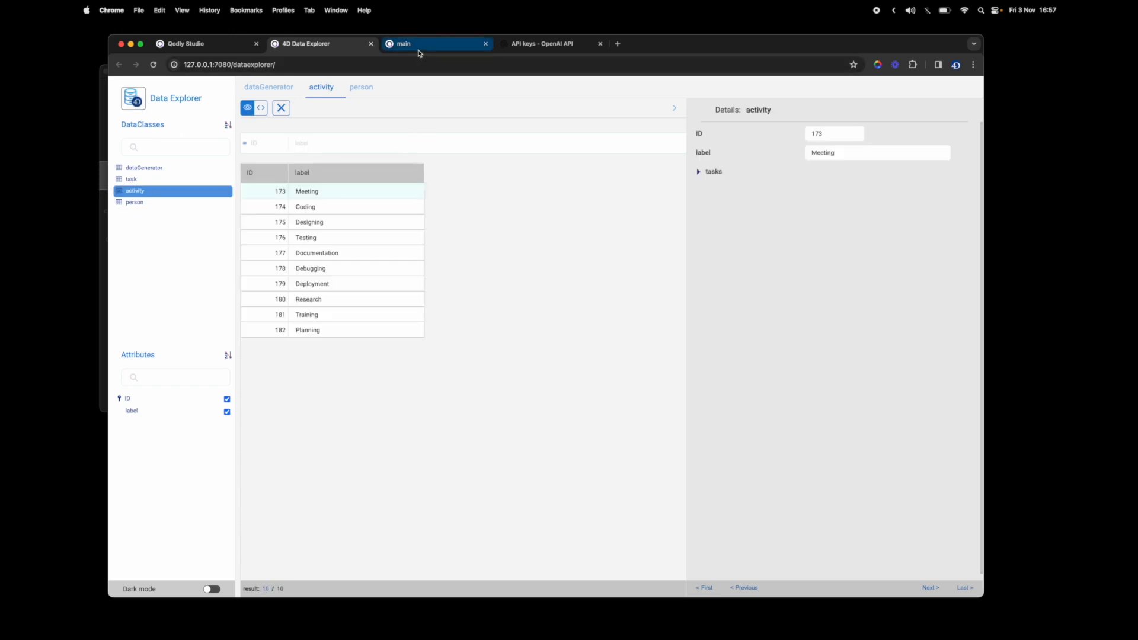
Step: Select the task dataclass and bring up its timeSpent attribute settings
click(435, 44)
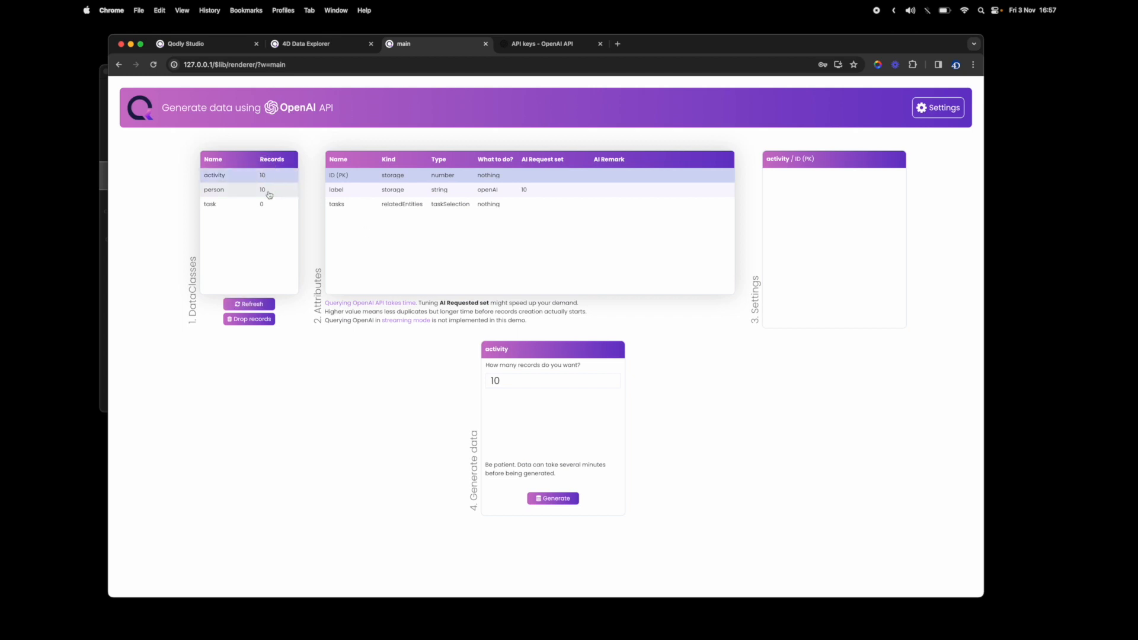
click(215, 190)
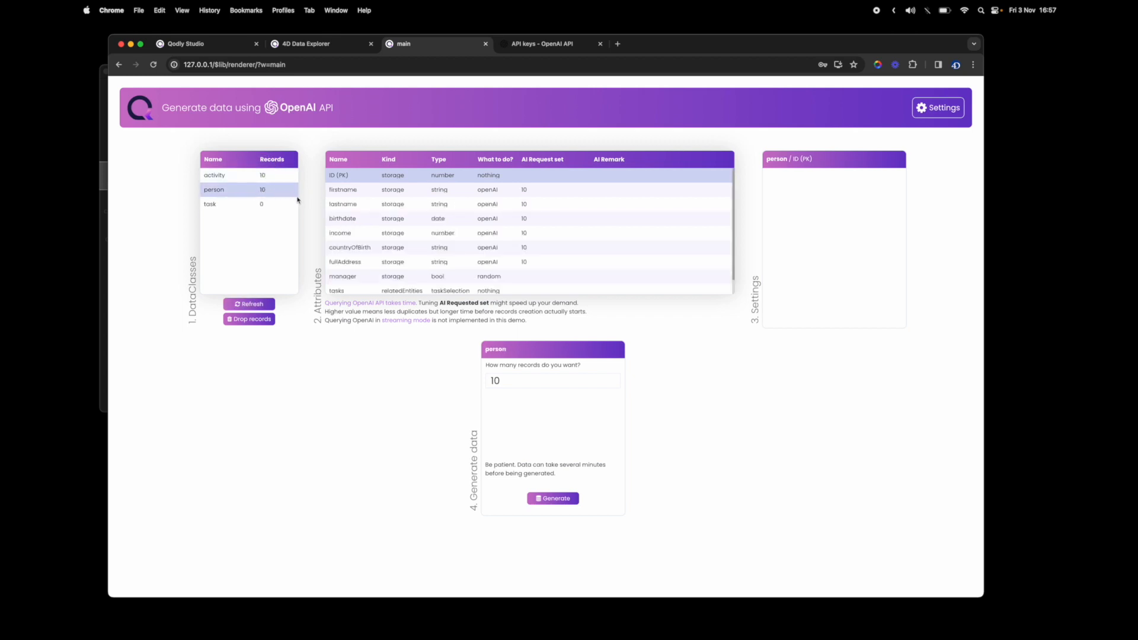
click(211, 204)
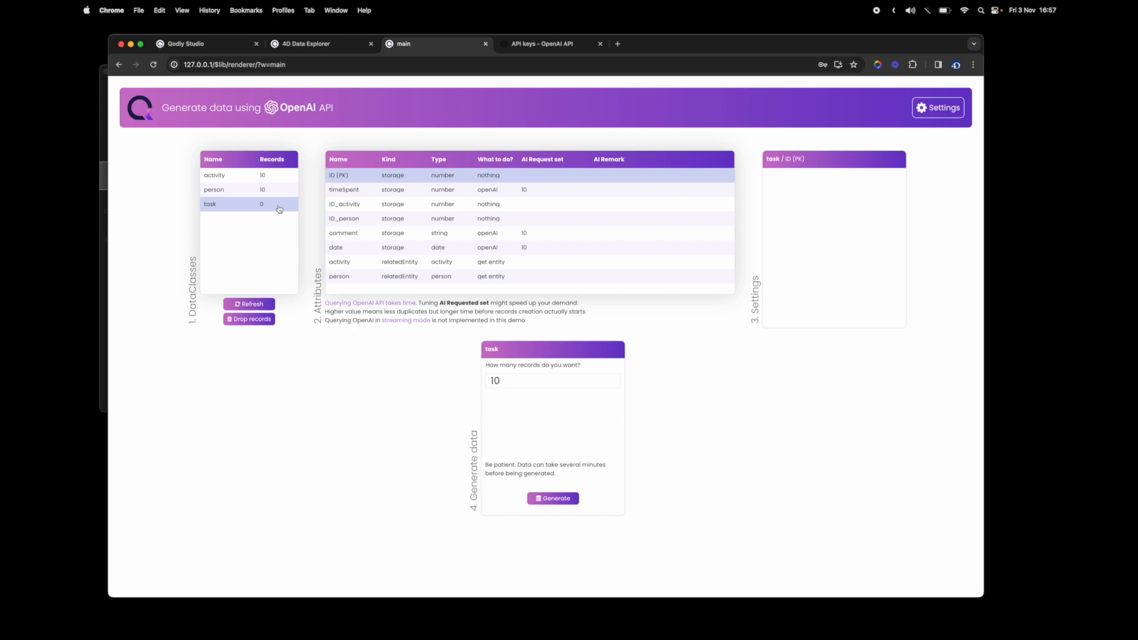
click(345, 190)
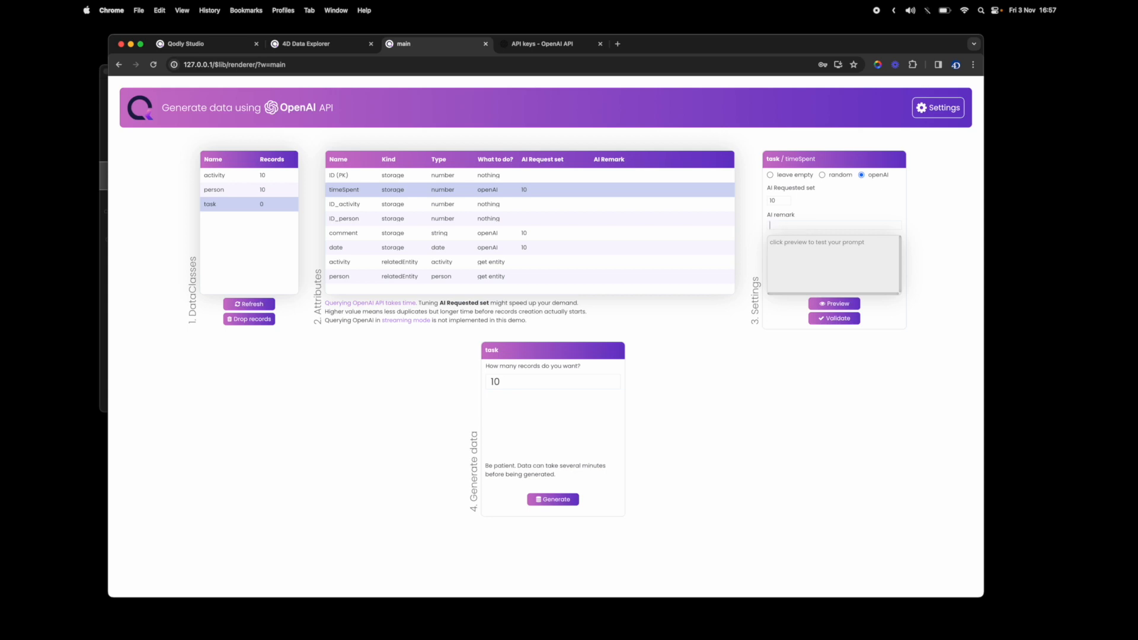
Step: Validate timeSpent's AI remark 'decimal value, between 1 and 10, with comma as separator'
text(decimal va)
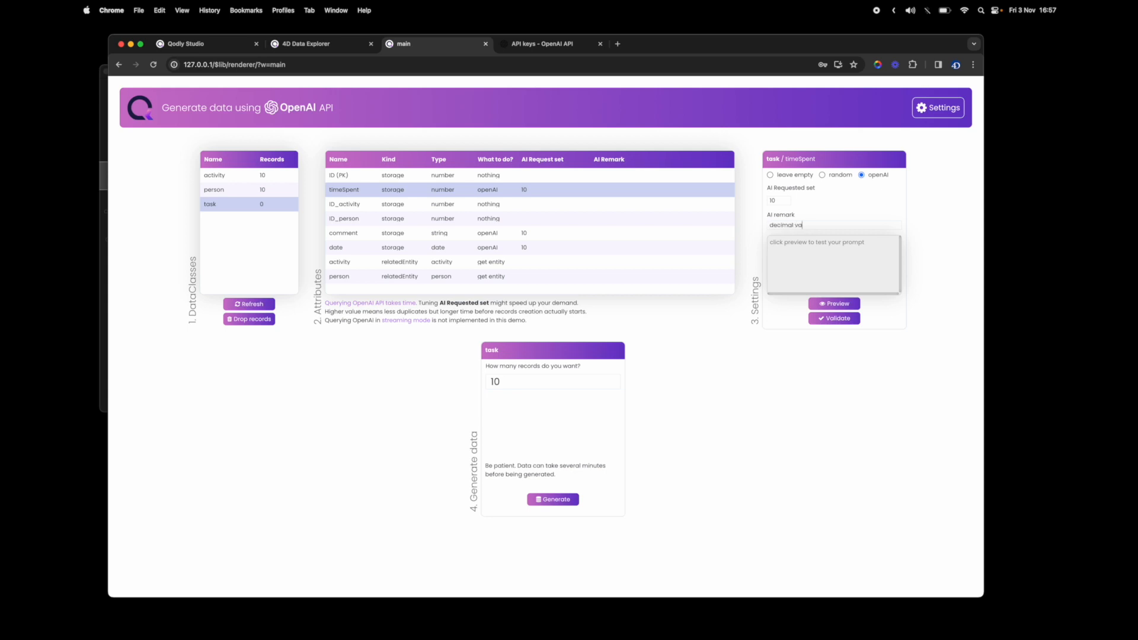
text(lue, between 1 a)
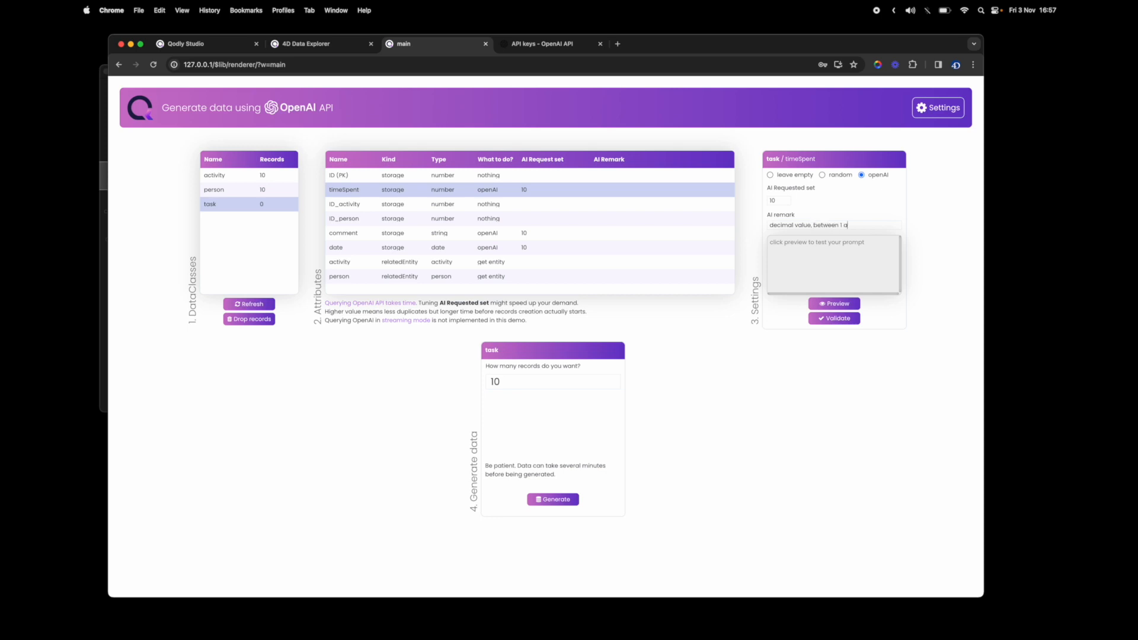
text(nd)
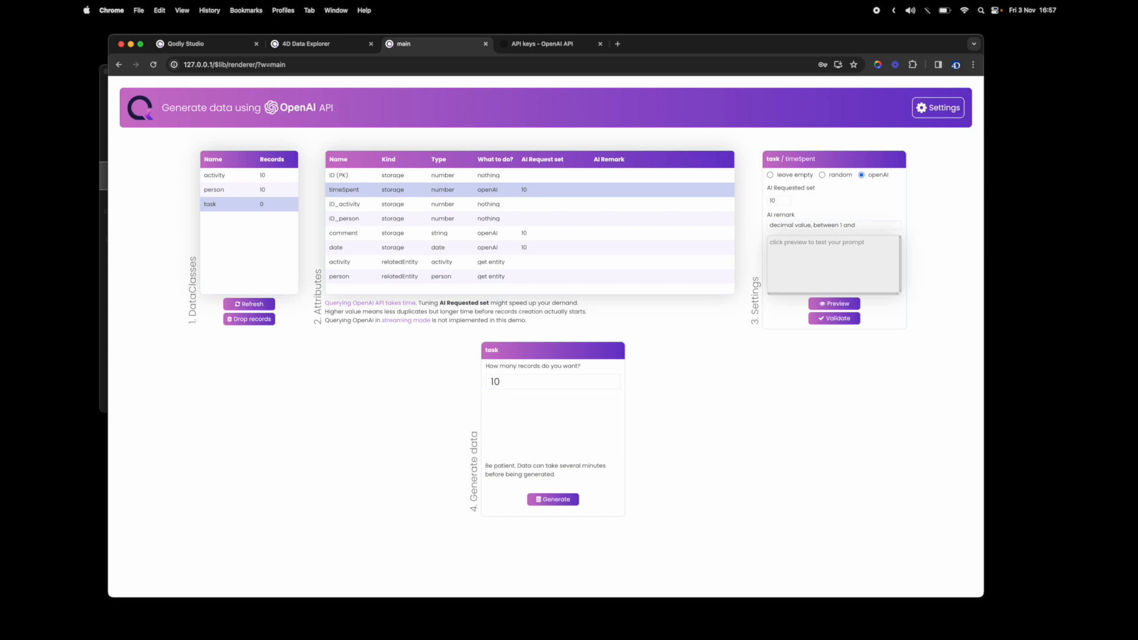
text(10,)
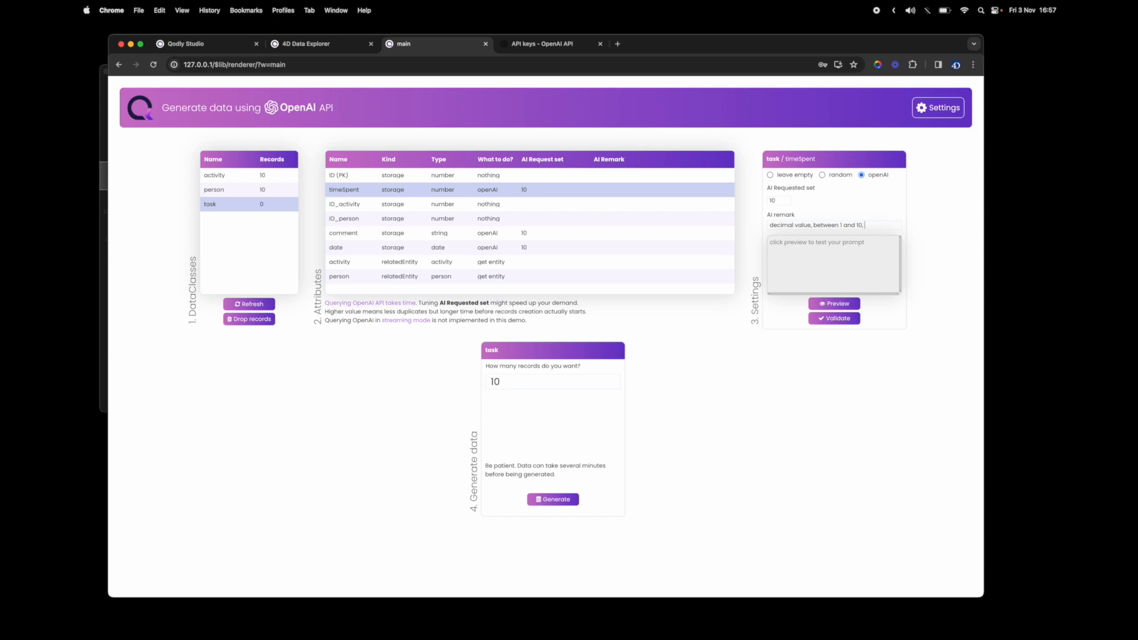
text(with "," as separator)
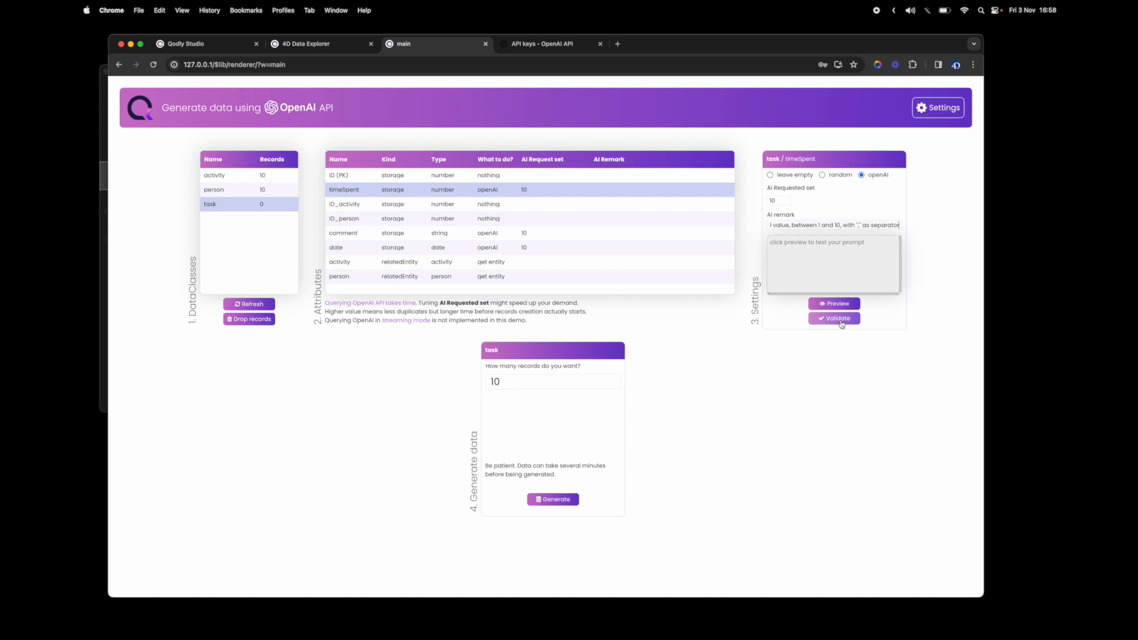
click(833, 318)
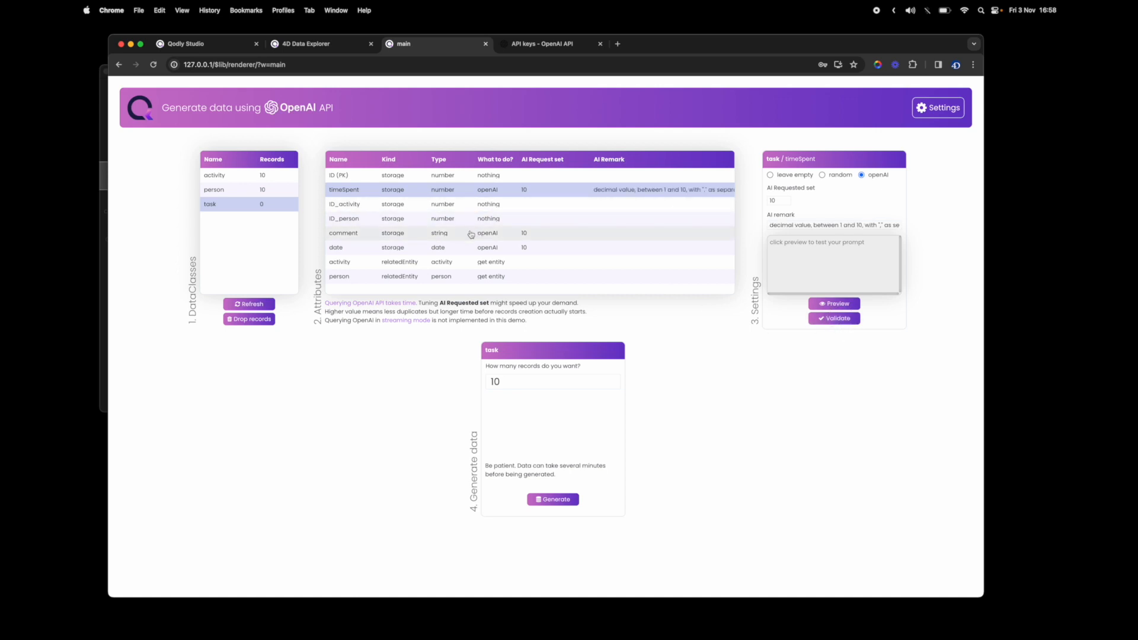
click(344, 233)
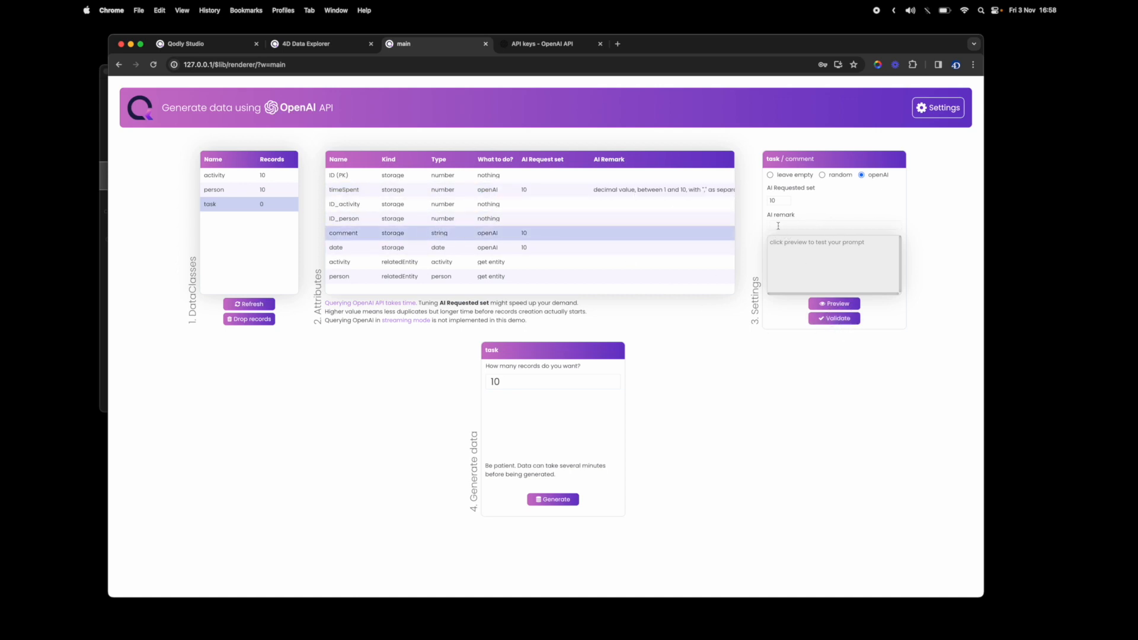
Step: Give task's comment attribute the AI remark 'typical timesheet comment' and validate it
text(typical)
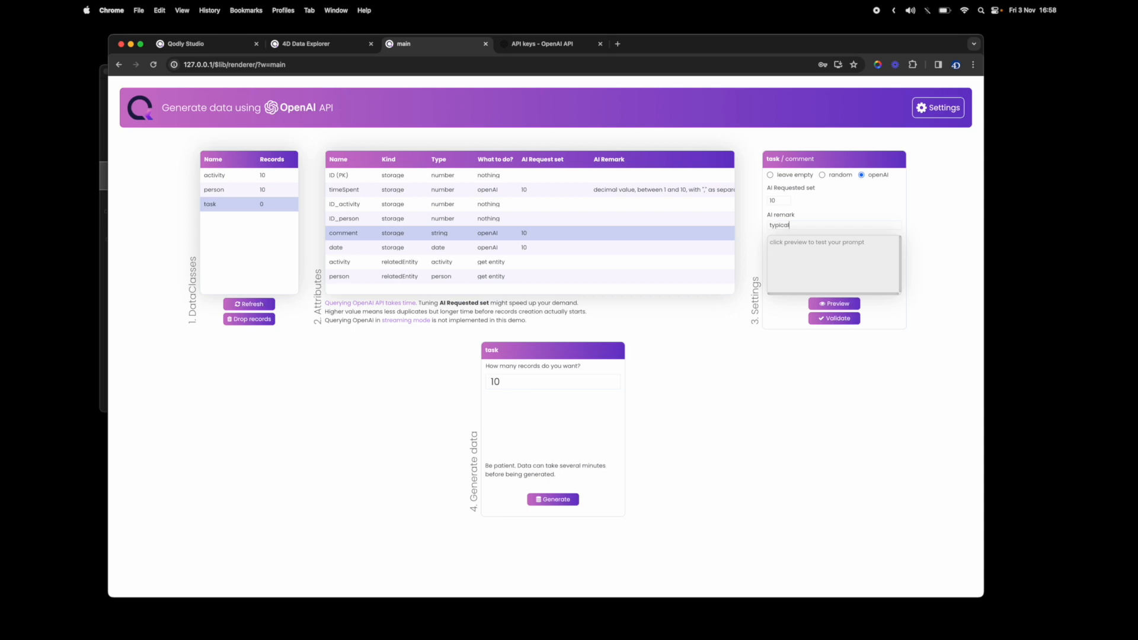
text(timesheet comment)
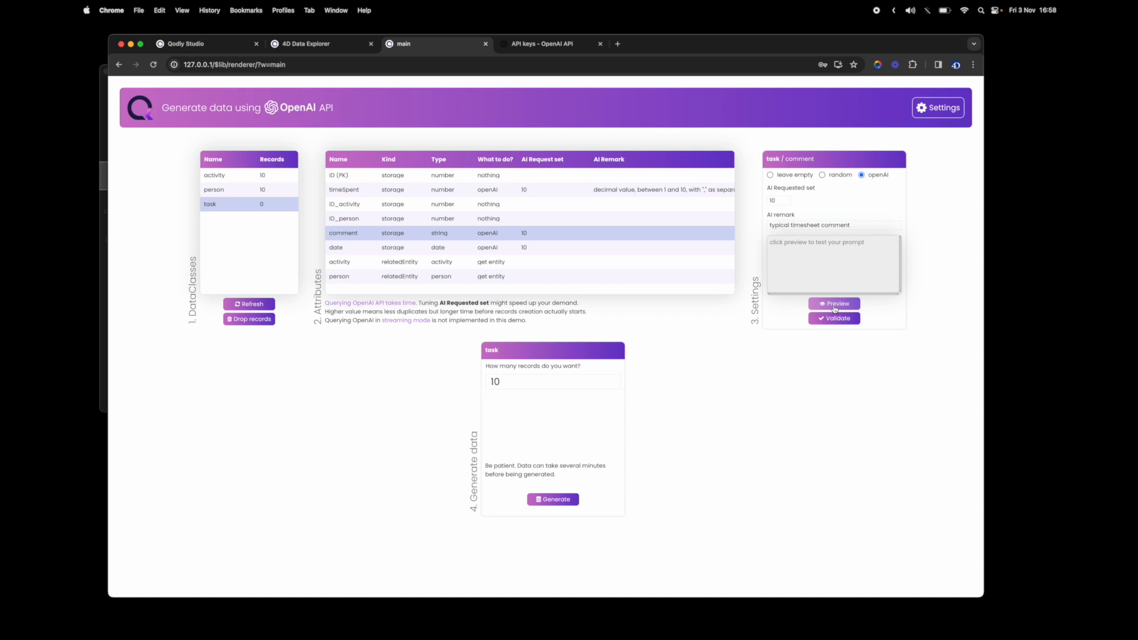
click(833, 304)
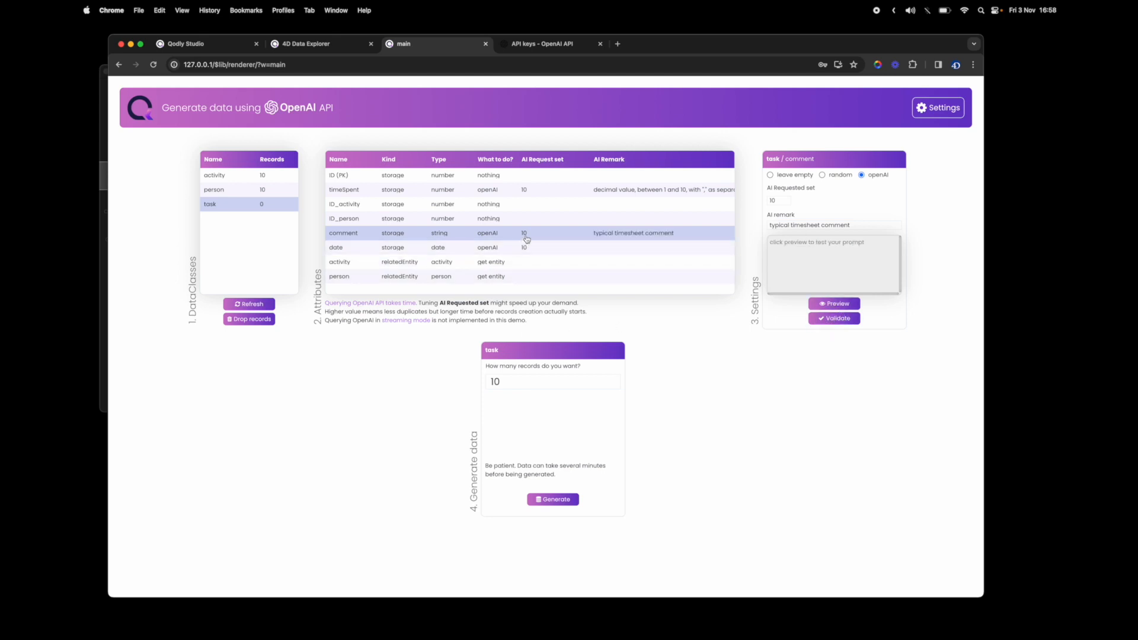
Step: Give task's date attribute the AI remark 'random date in october 2023'
click(336, 247)
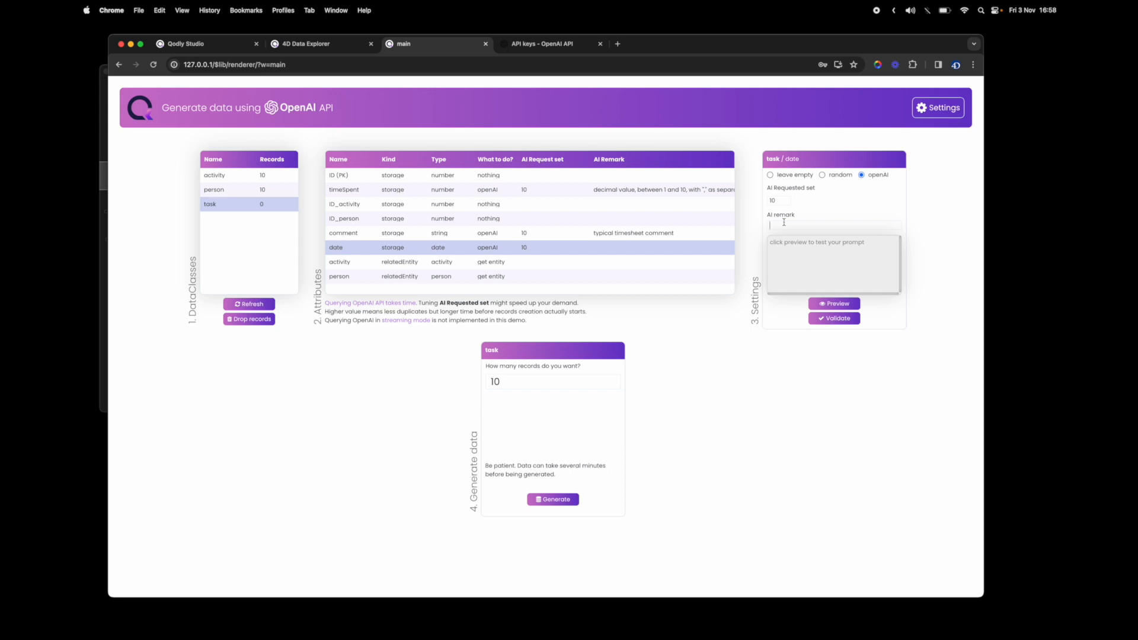
text(random date in)
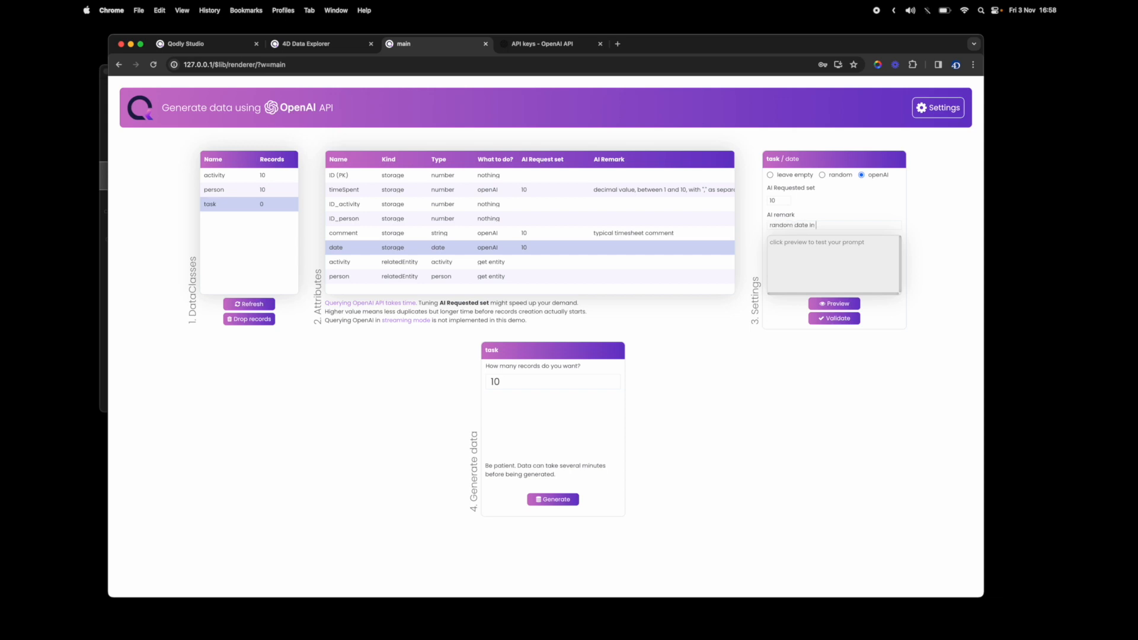
text(october 2)
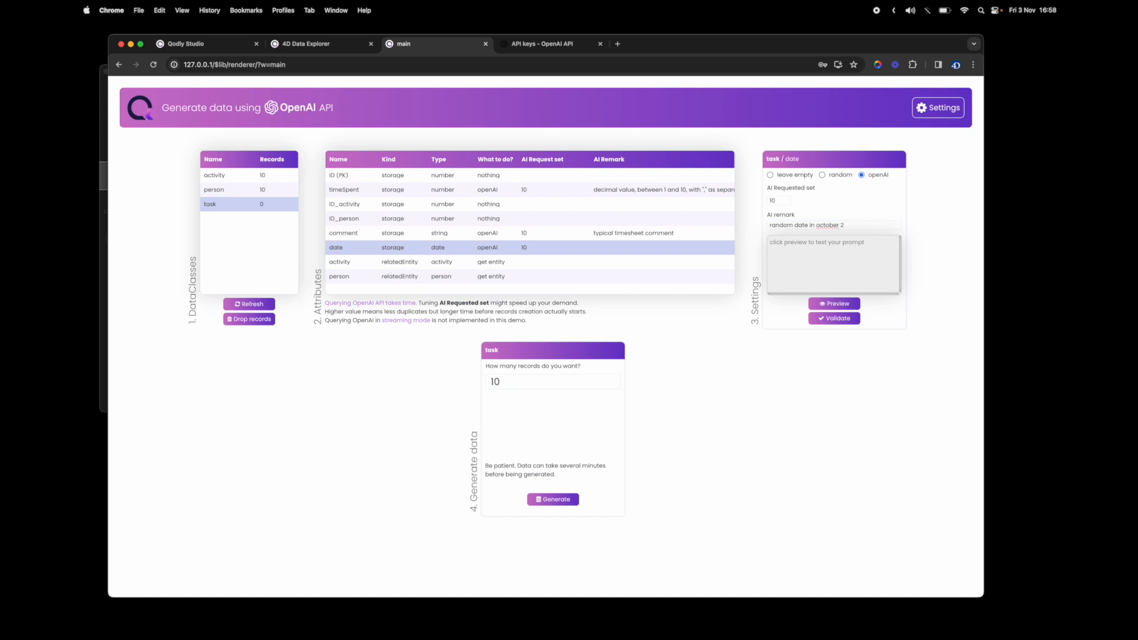
text(23)
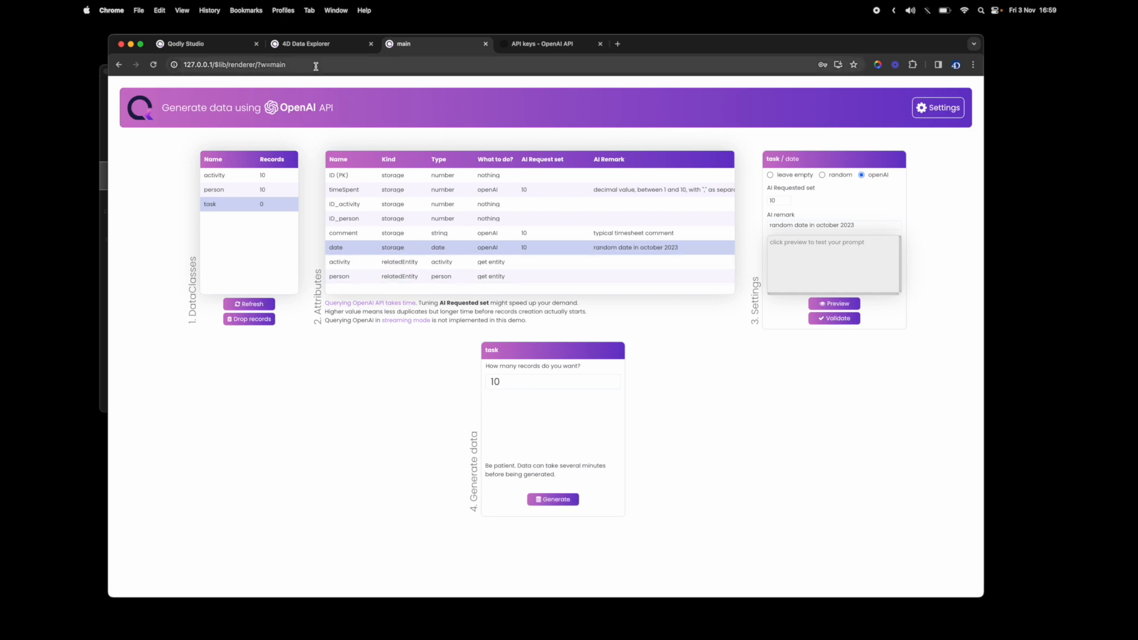
Step: Show the ten generated task records in Data Explorer, widening the table and checking the activity relation attributes
click(303, 44)
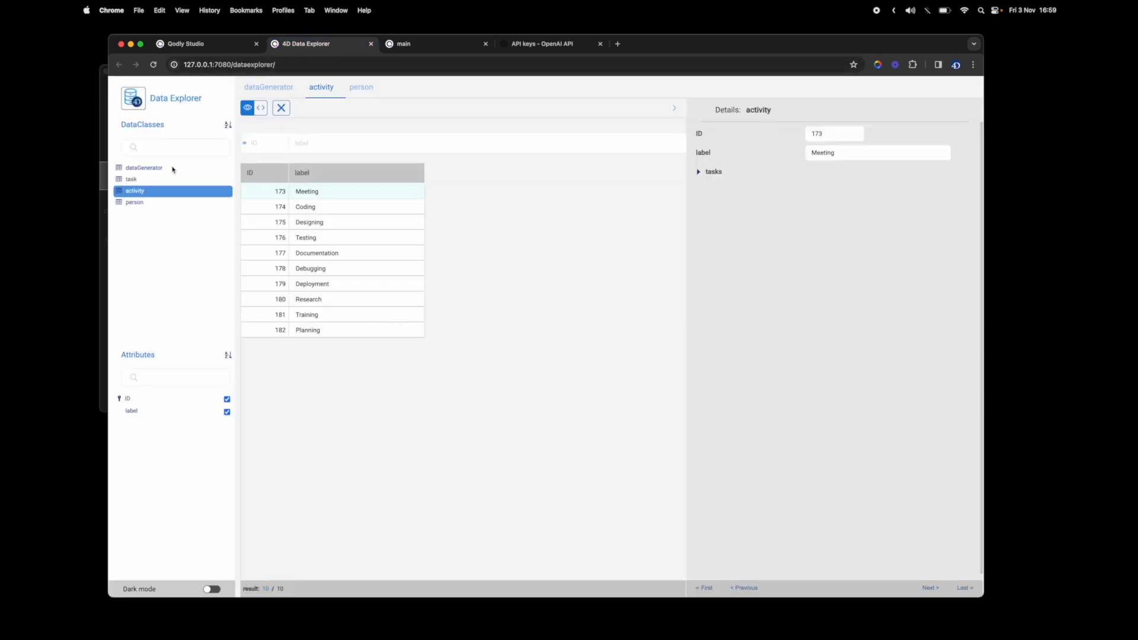
click(131, 179)
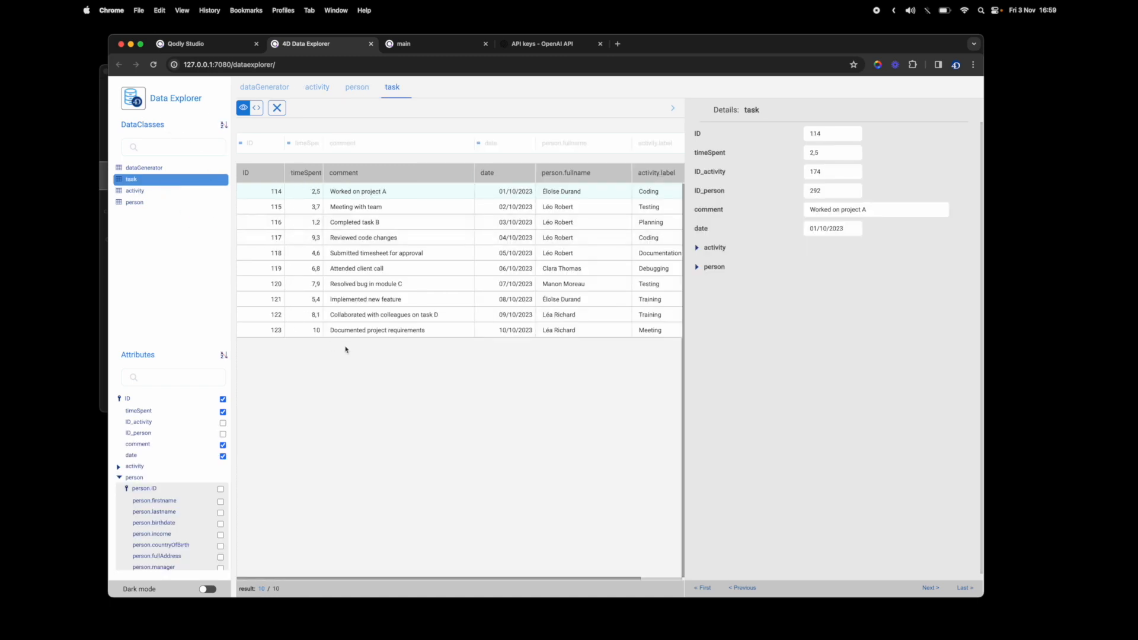
mouse_move(675, 120)
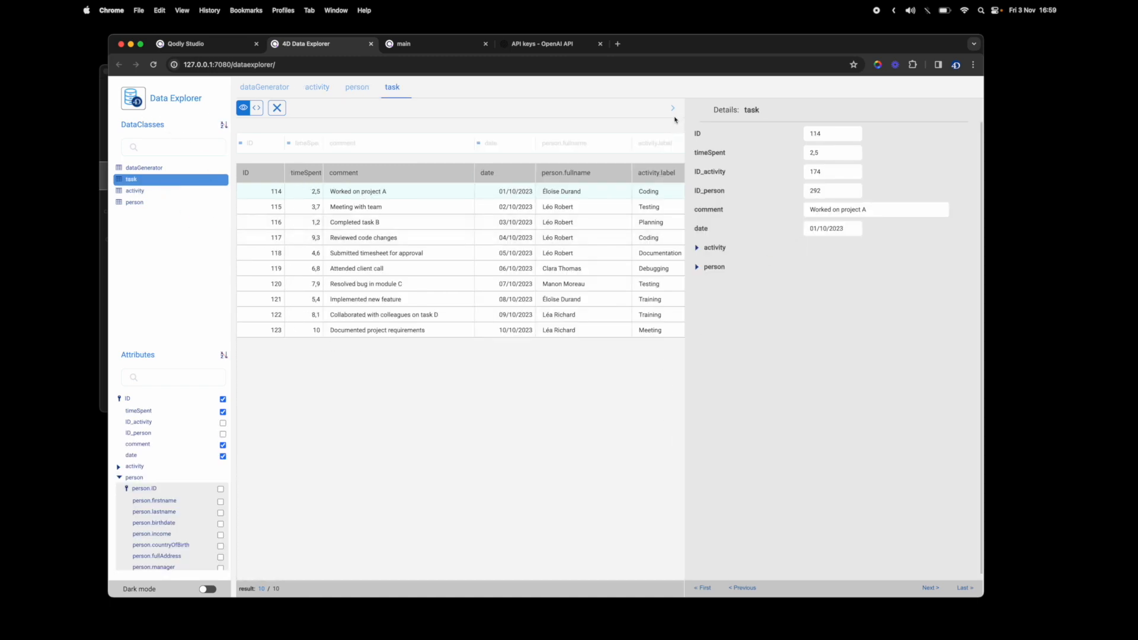
click(671, 108)
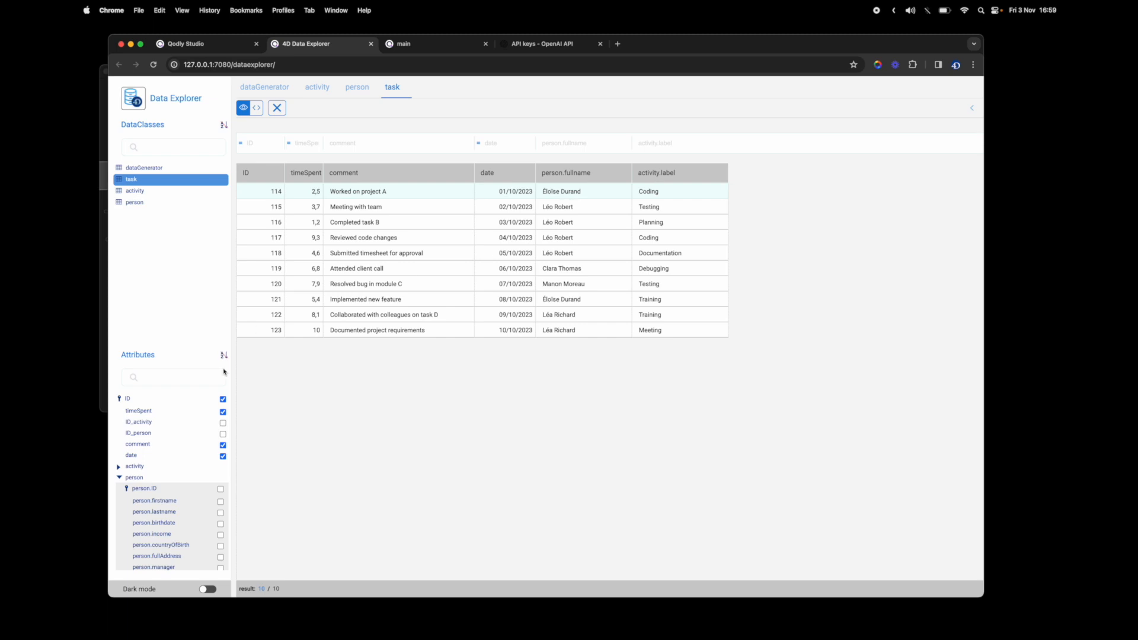
click(118, 466)
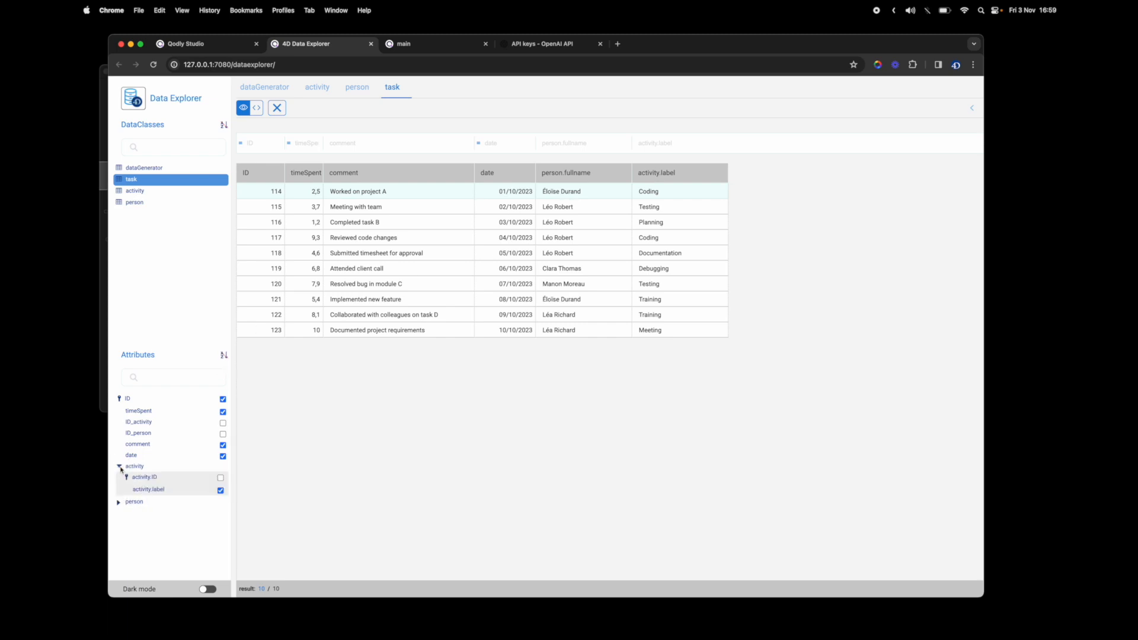
click(119, 466)
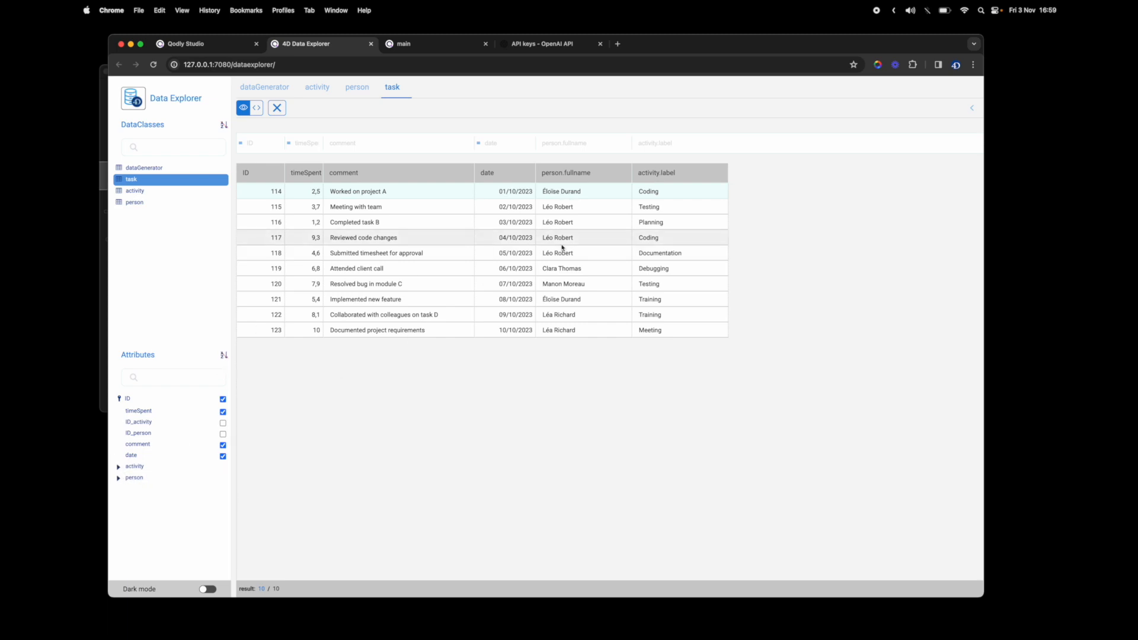
mouse_move(441, 69)
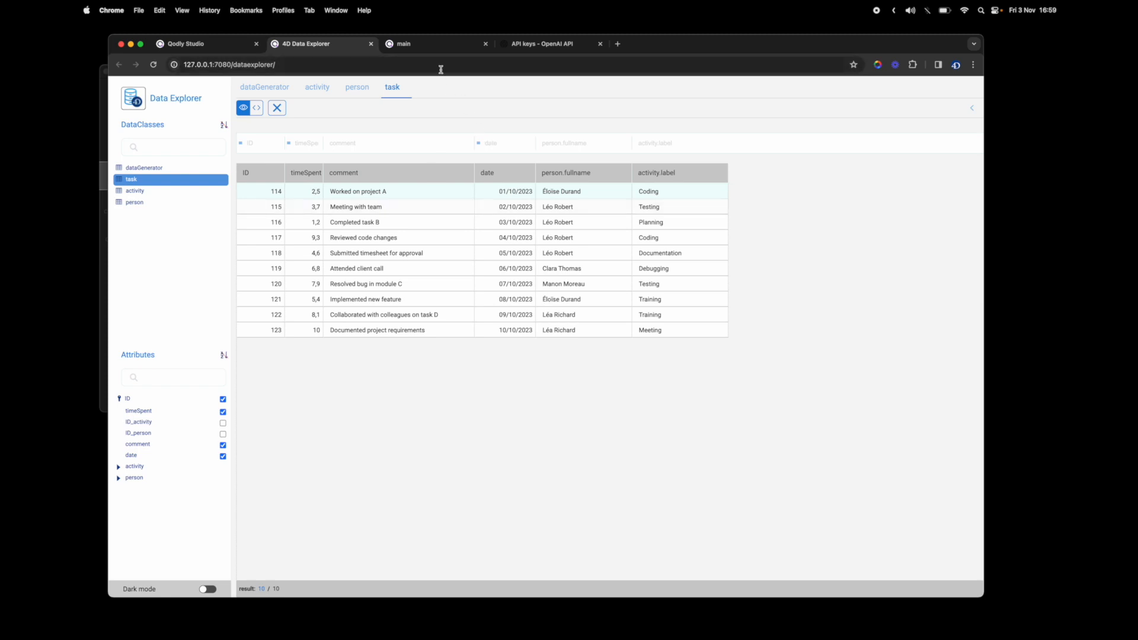
Step: Back in the data generator, inspect the task's person and activity relatedEntity attributes
click(434, 43)
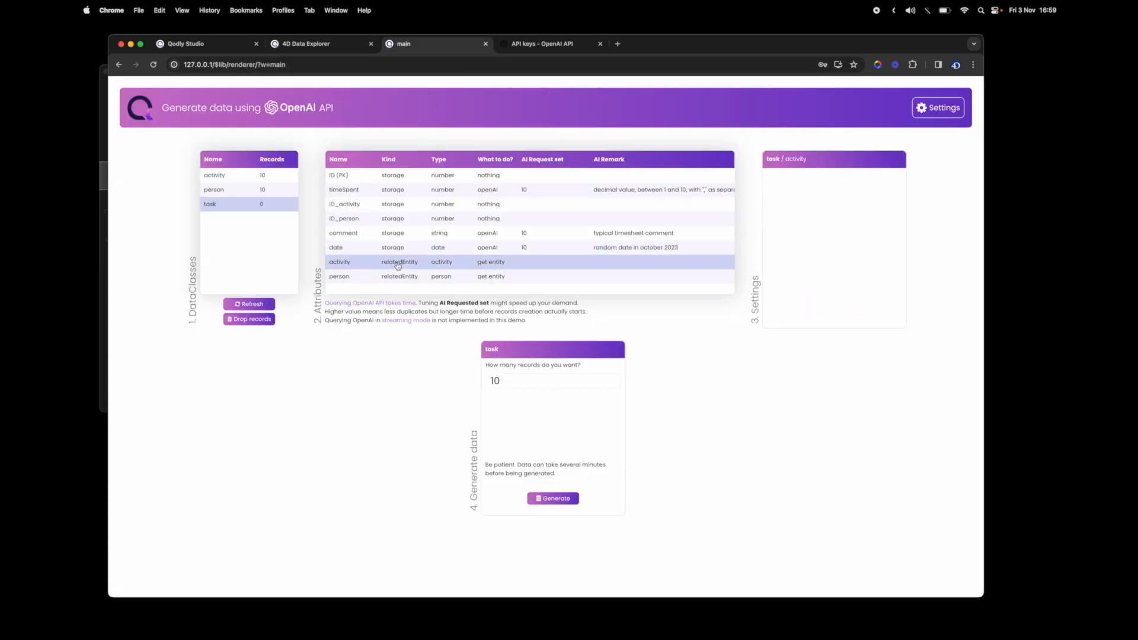
click(340, 277)
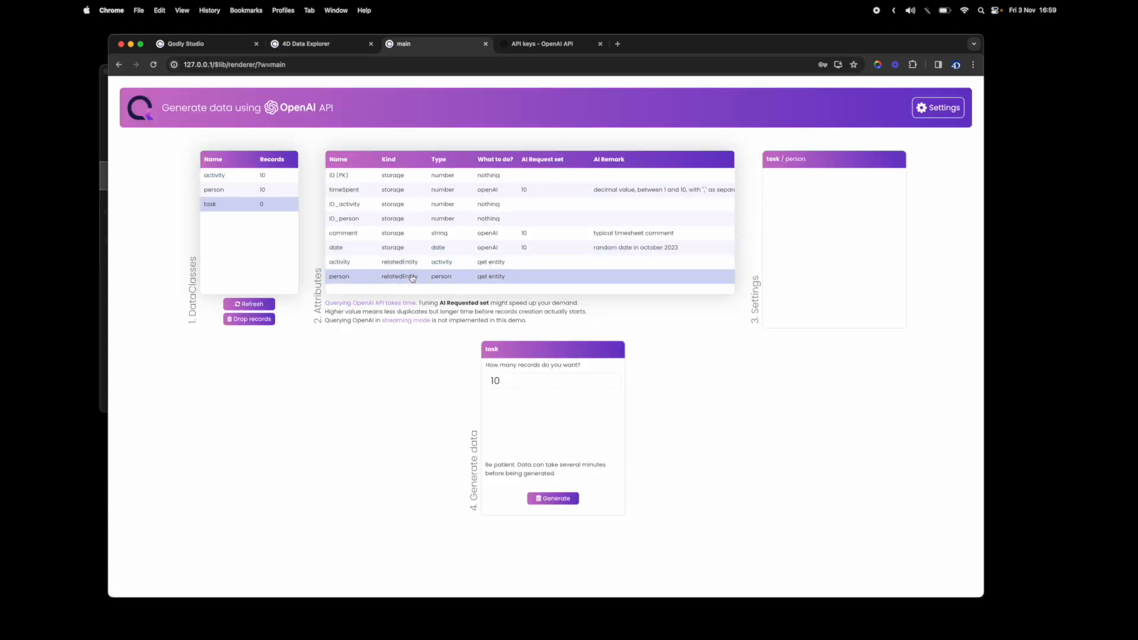
click(339, 262)
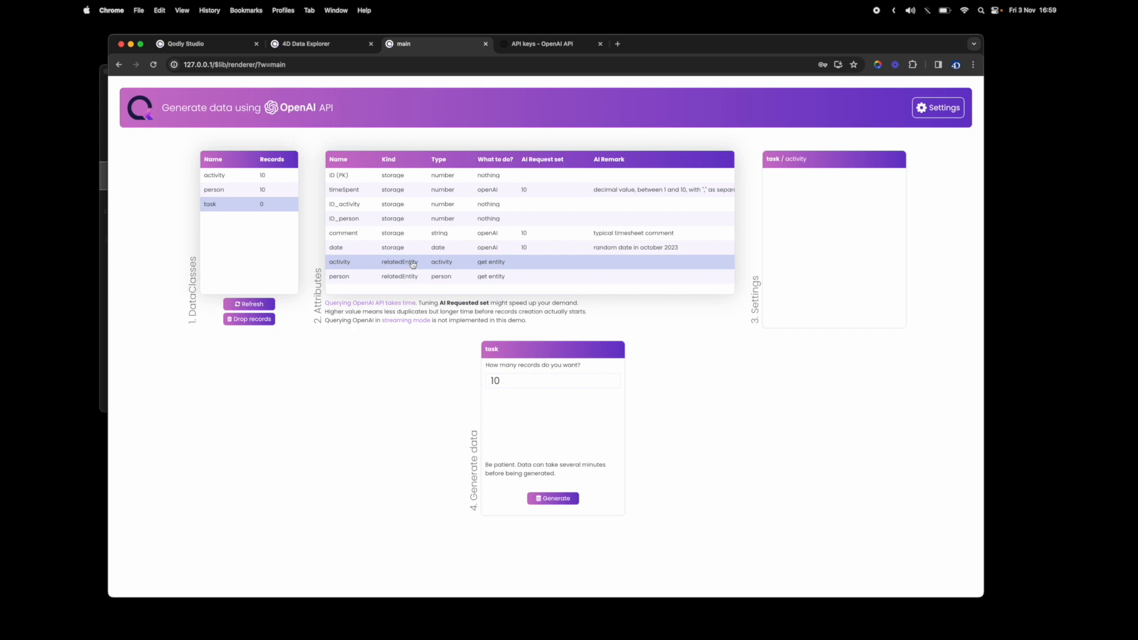